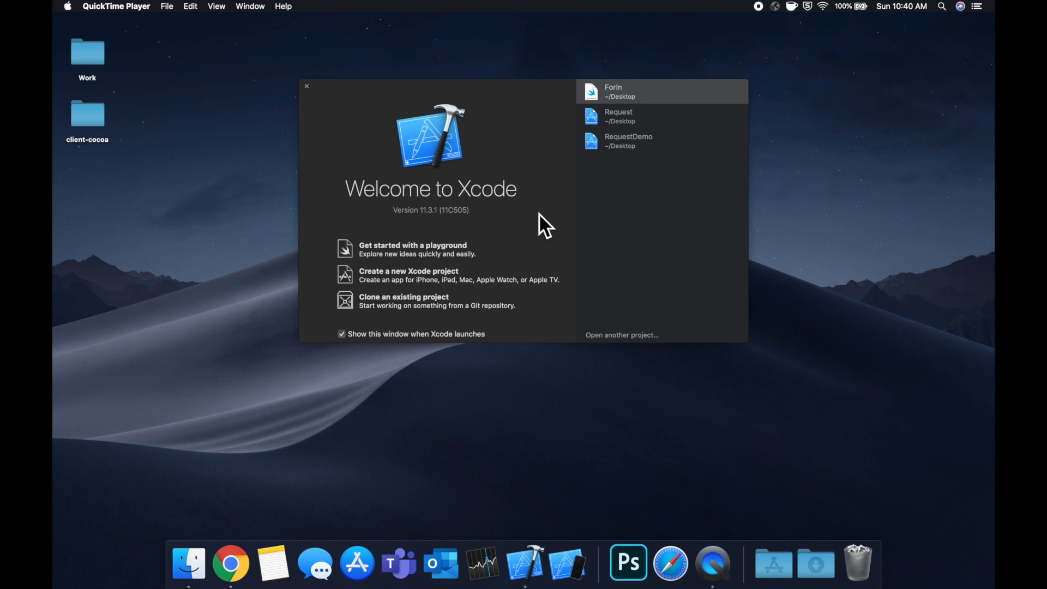
Create a new blank iOS playground saved to the Desktop from the Welcome window
click(306, 86)
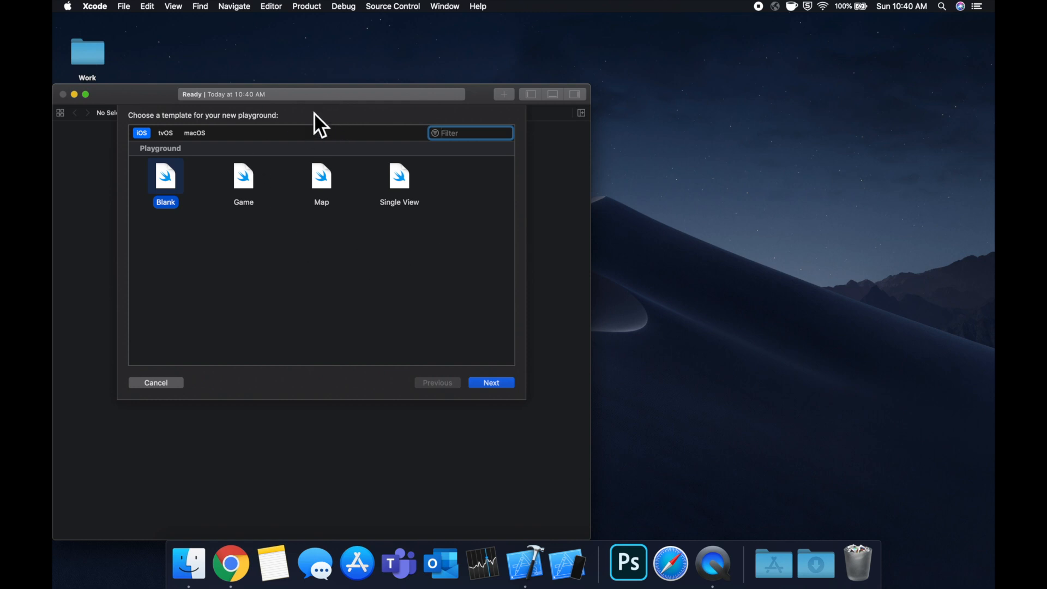
click(490, 382)
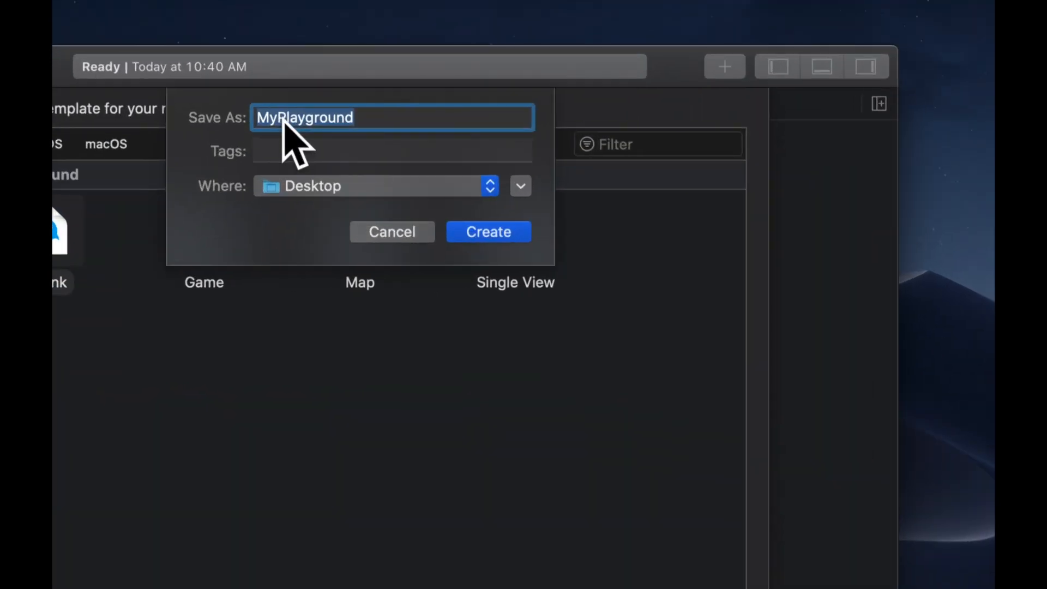
click(487, 231)
text(let a)
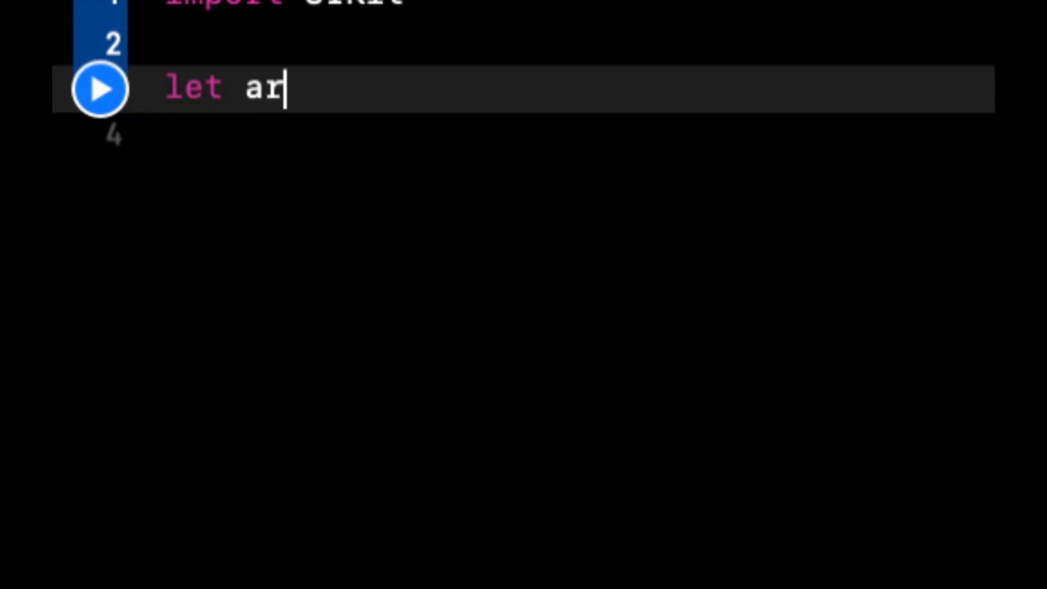
Declare let array = [1, 2, 3, 4, 5, 12, 13, 10] below import UIKit
text(ray = [)
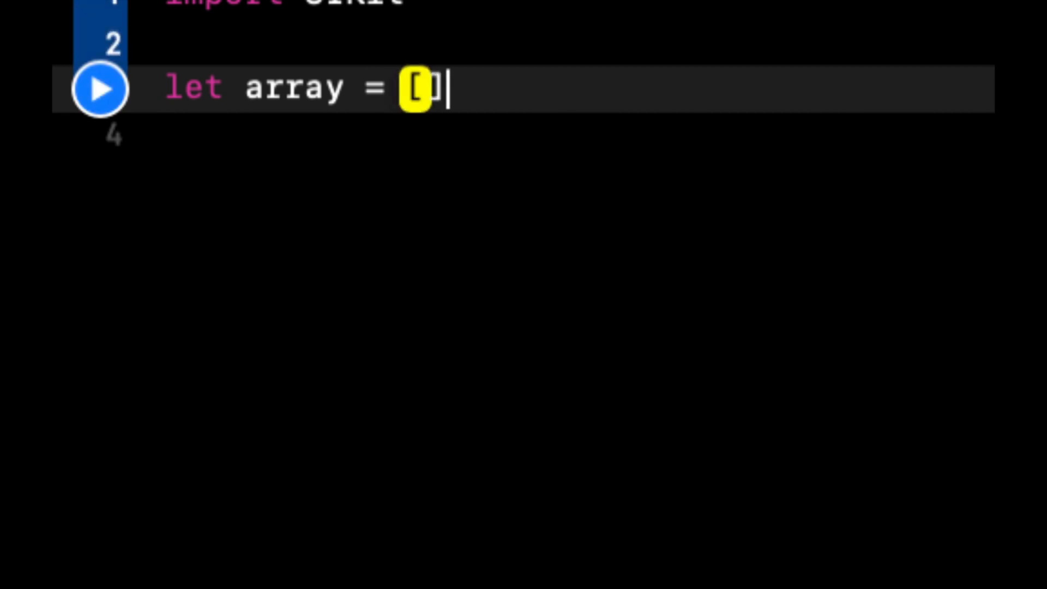
text(1, 2, 3, 4, 5, '12, 13, 10)
text(print(")
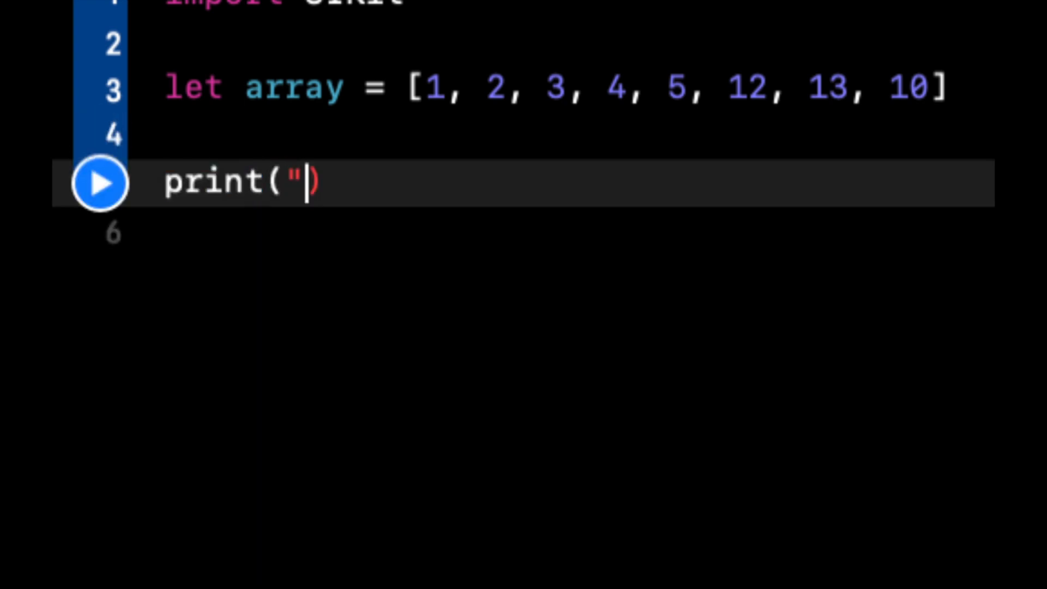
text(\(arra)
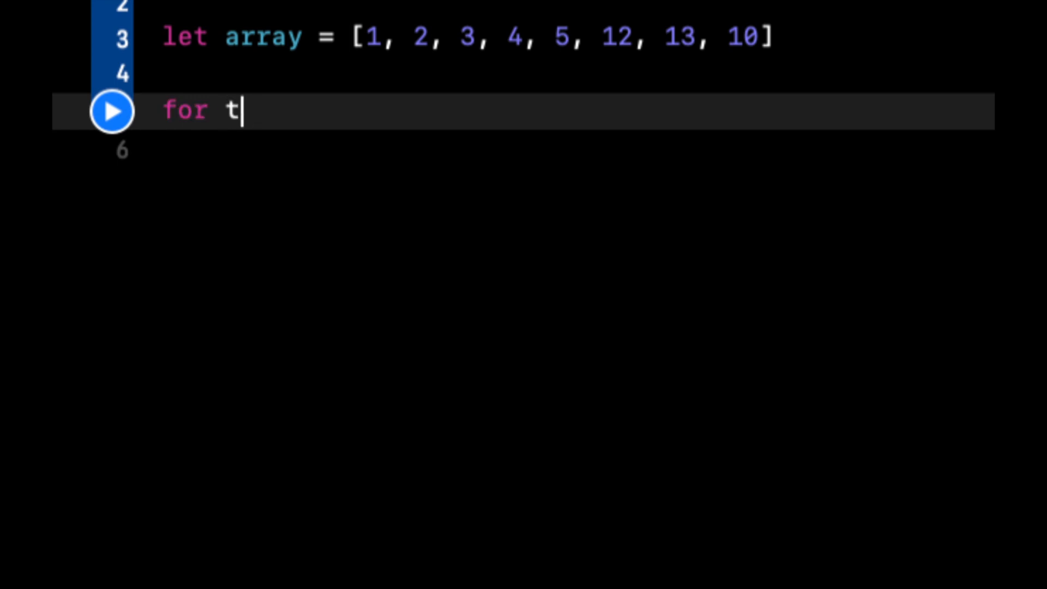
Write for thing in array { print("\(thing)") } below the array
text(hing in array {)
click(571, 150)
text(print("\(thing)"))
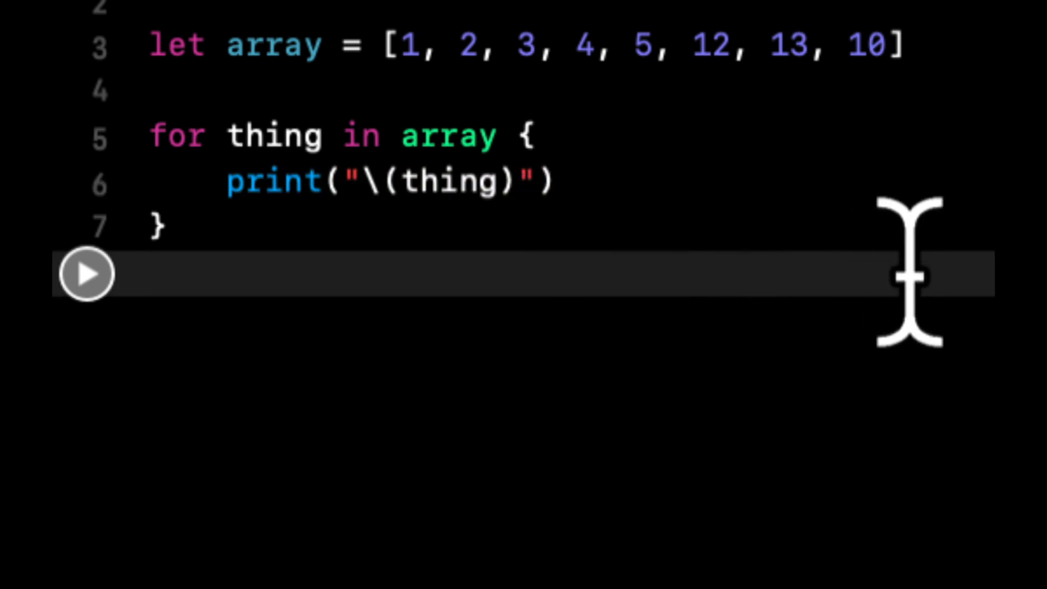
click(149, 273)
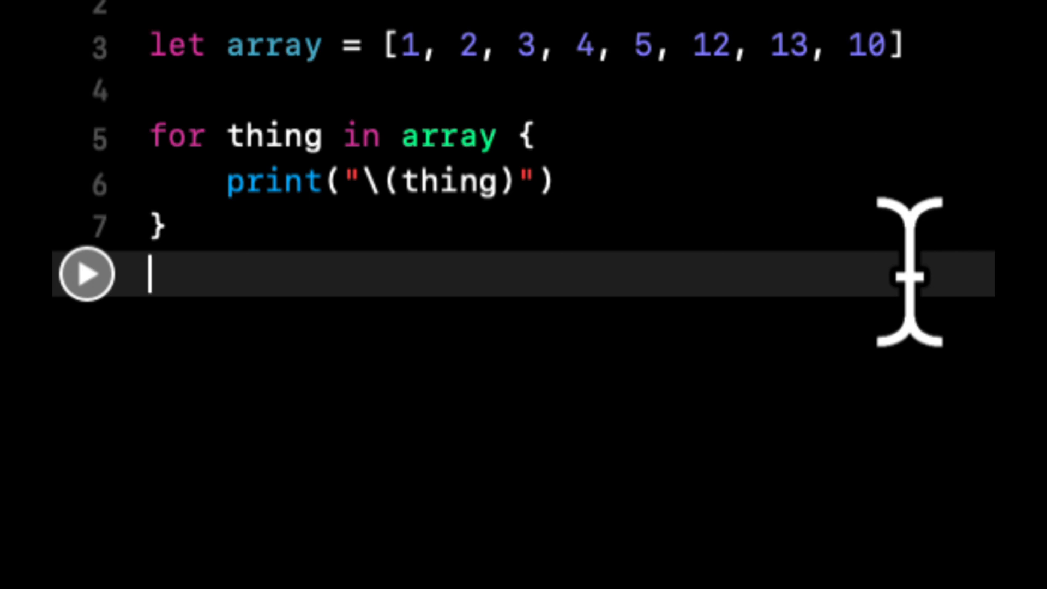
mouse_move(861, 47)
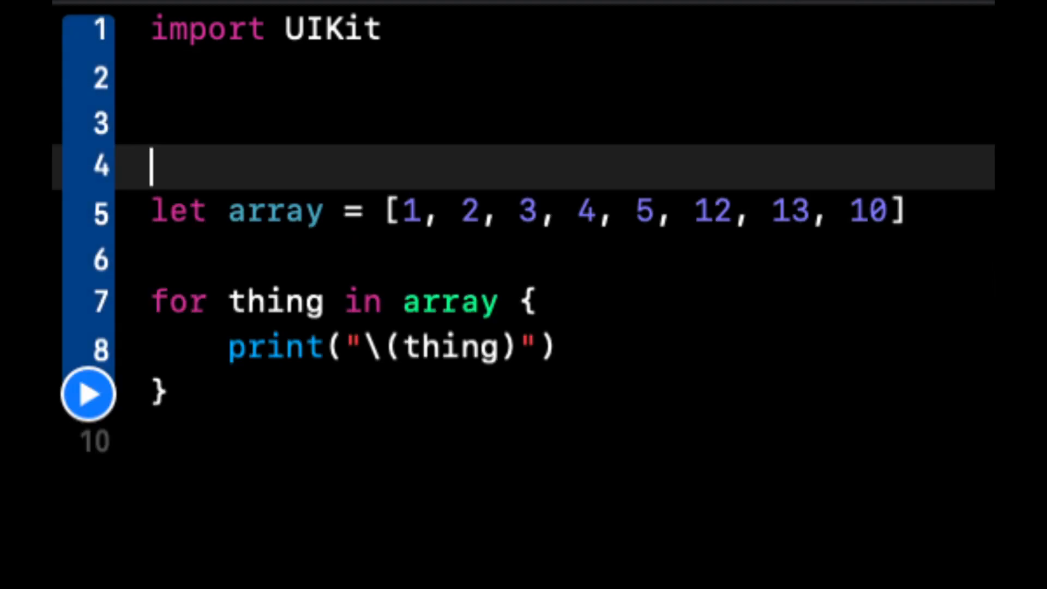
Start struct Person, run the playground and dismiss the Sophos antivirus popup
text(st)
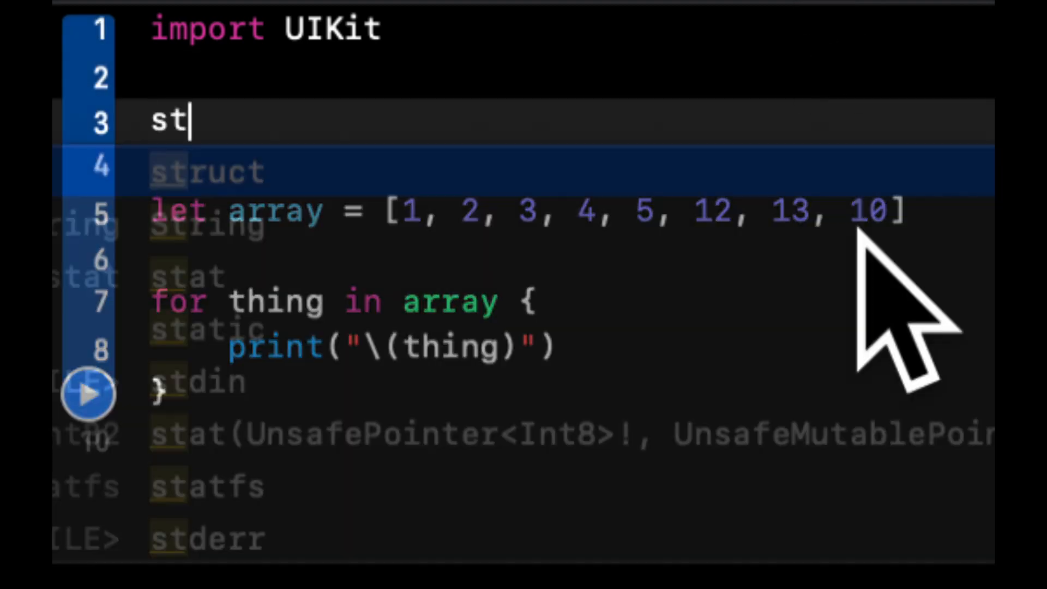
text(ruct Per)
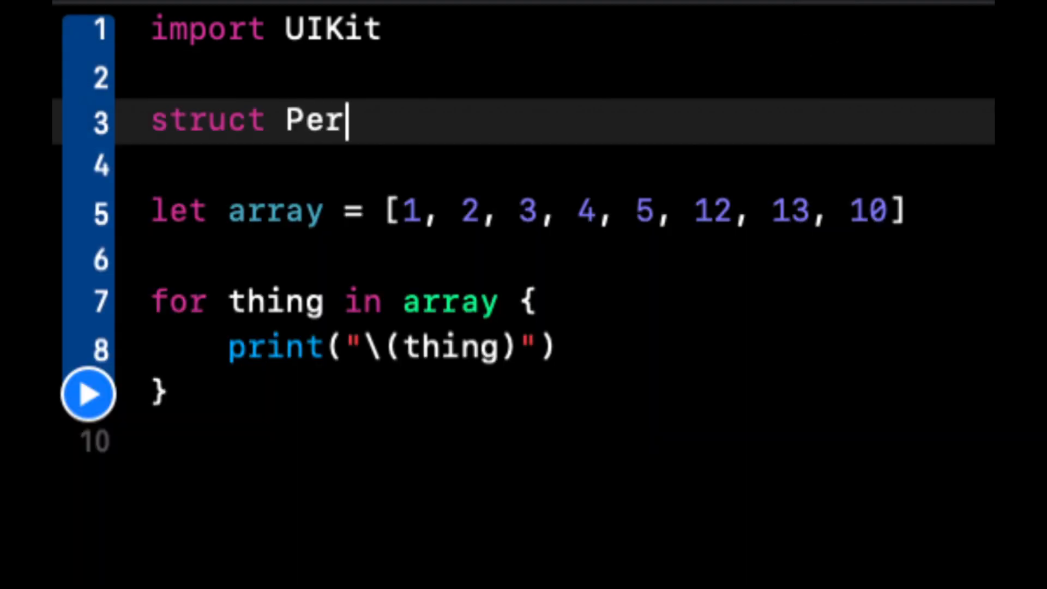
text(son {)
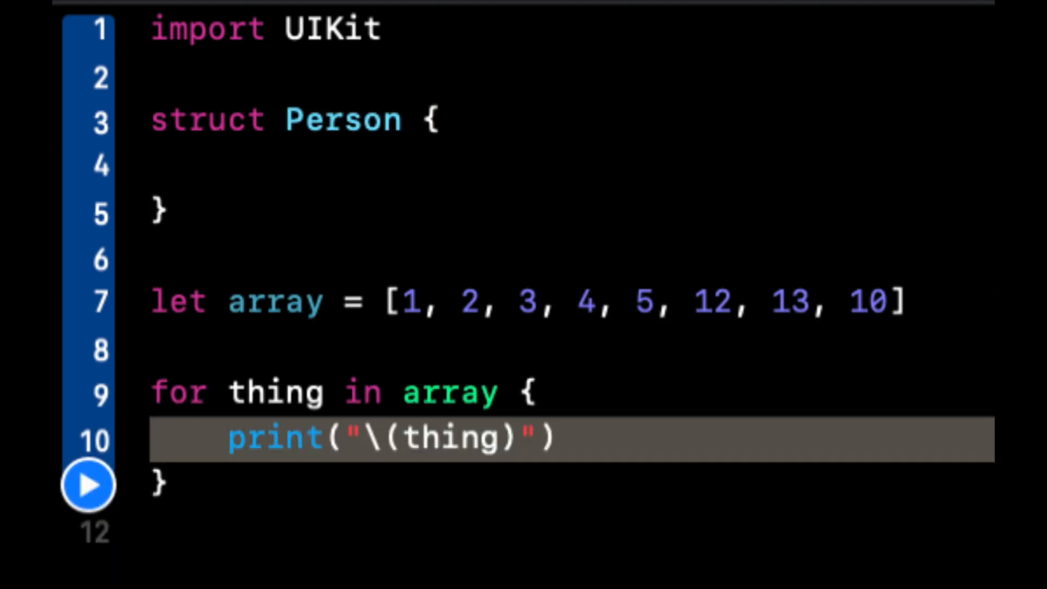
click(87, 484)
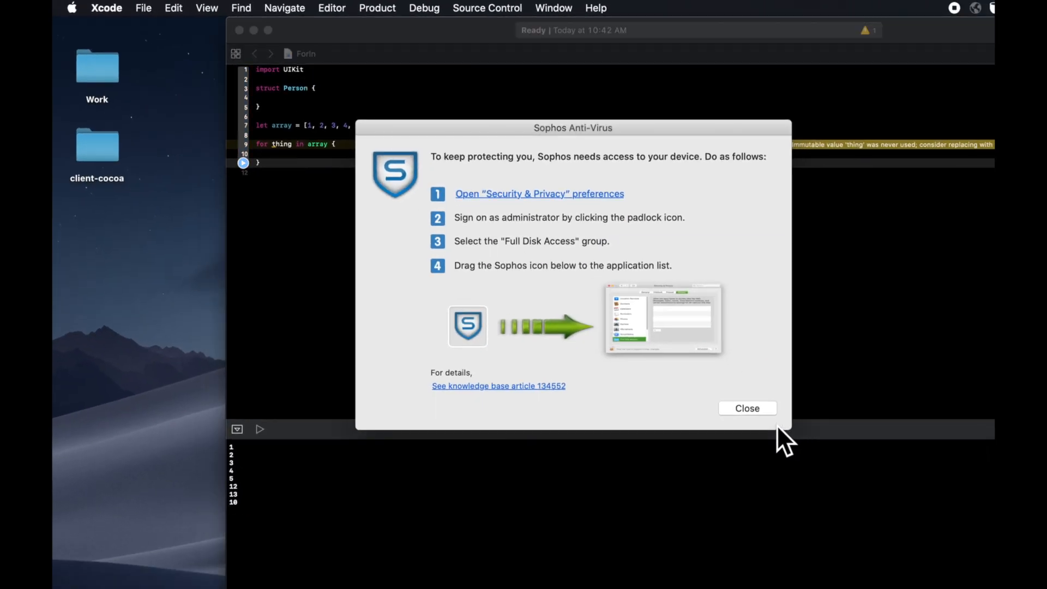
click(745, 408)
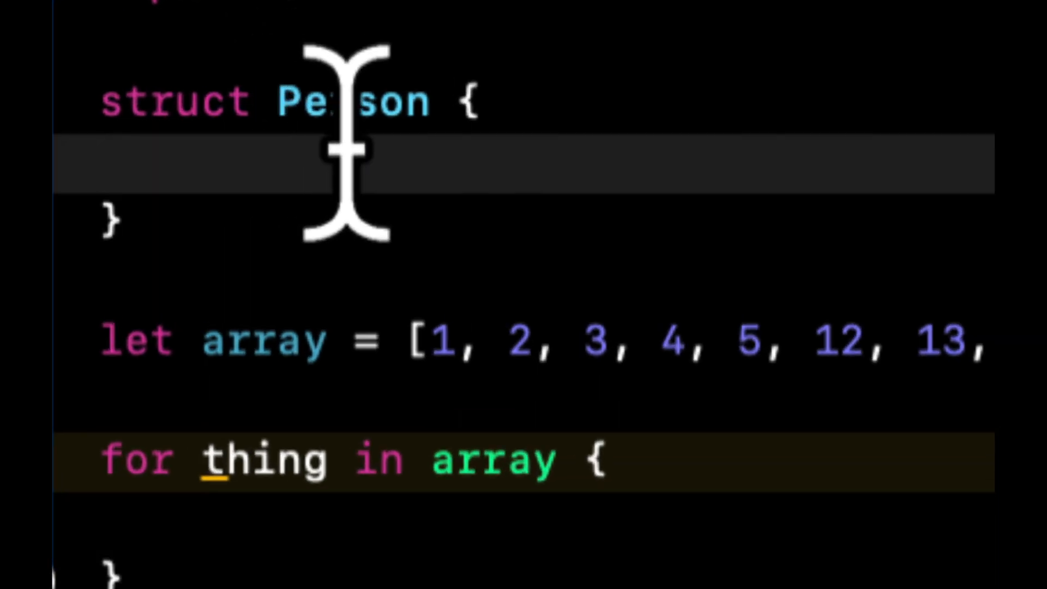
Give Person name, age, gender and nationality properties and add enum Gender { case male, female }
text(let name)
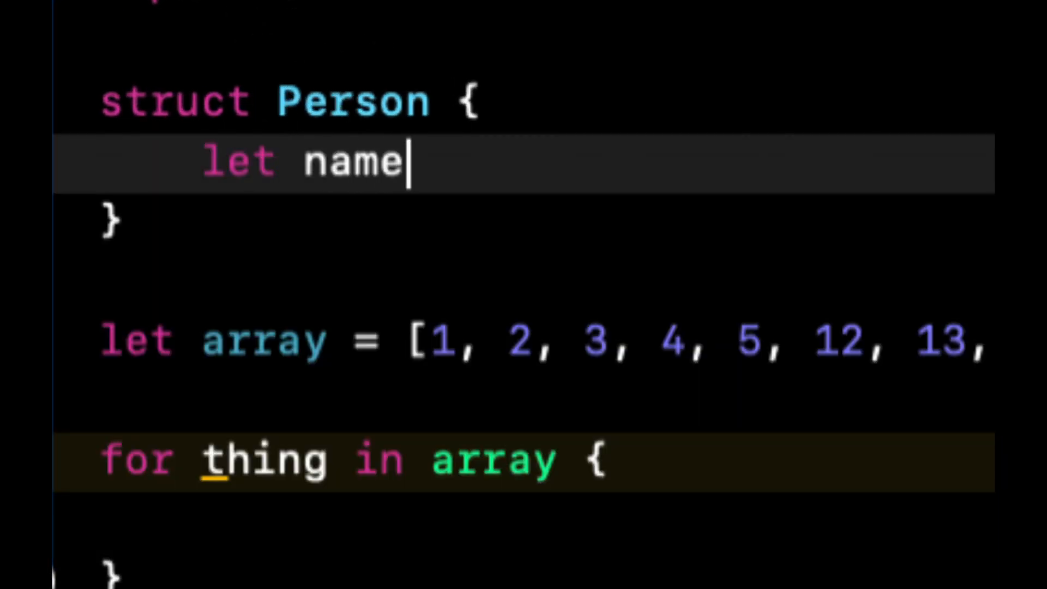
text(: String)
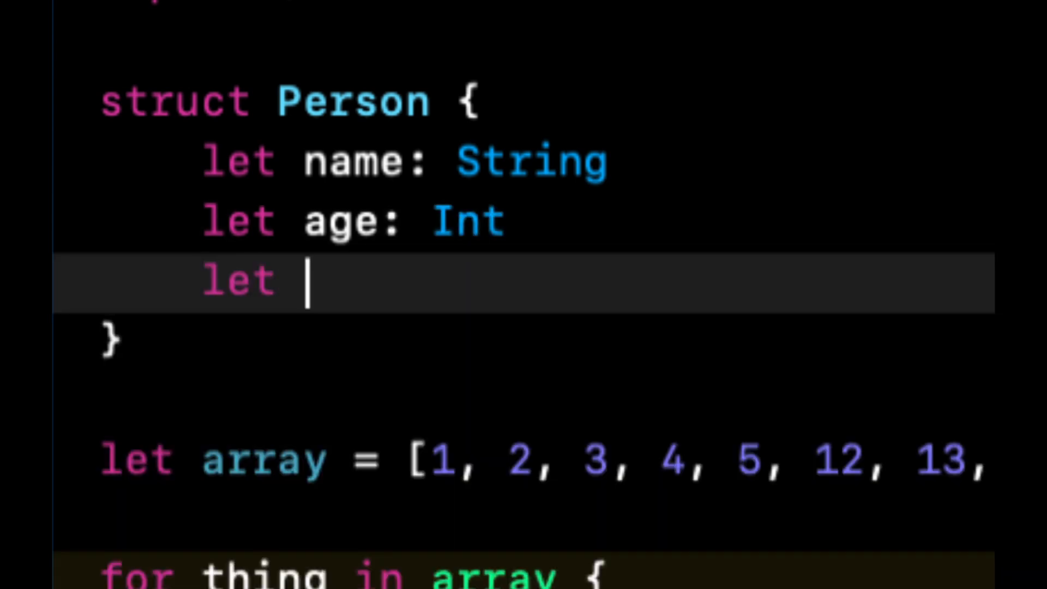
text(gender:)
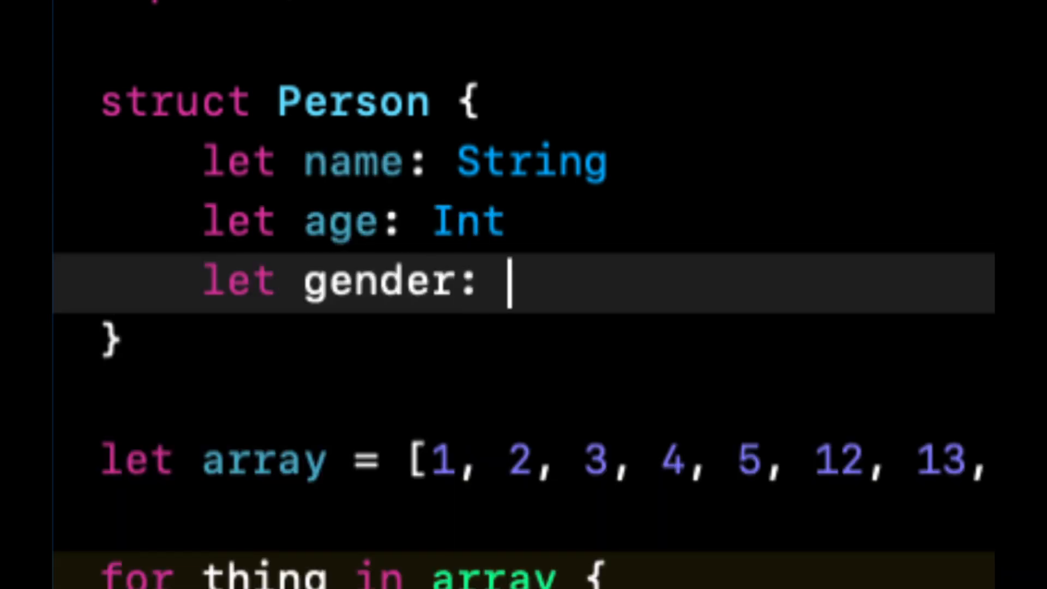
text(Gender)
text(let nationality:)
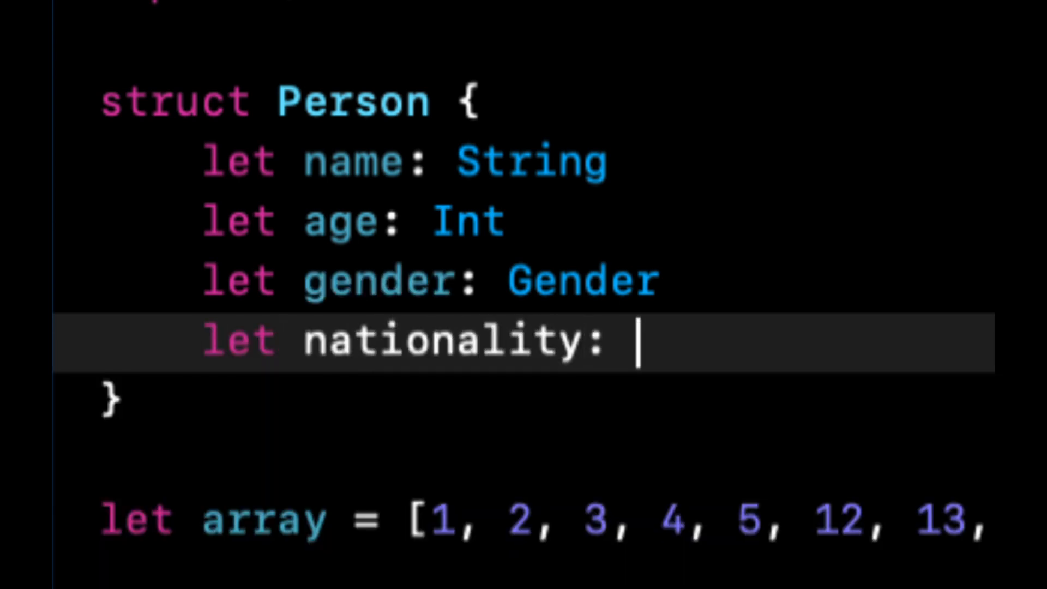
text(enum Gender {)
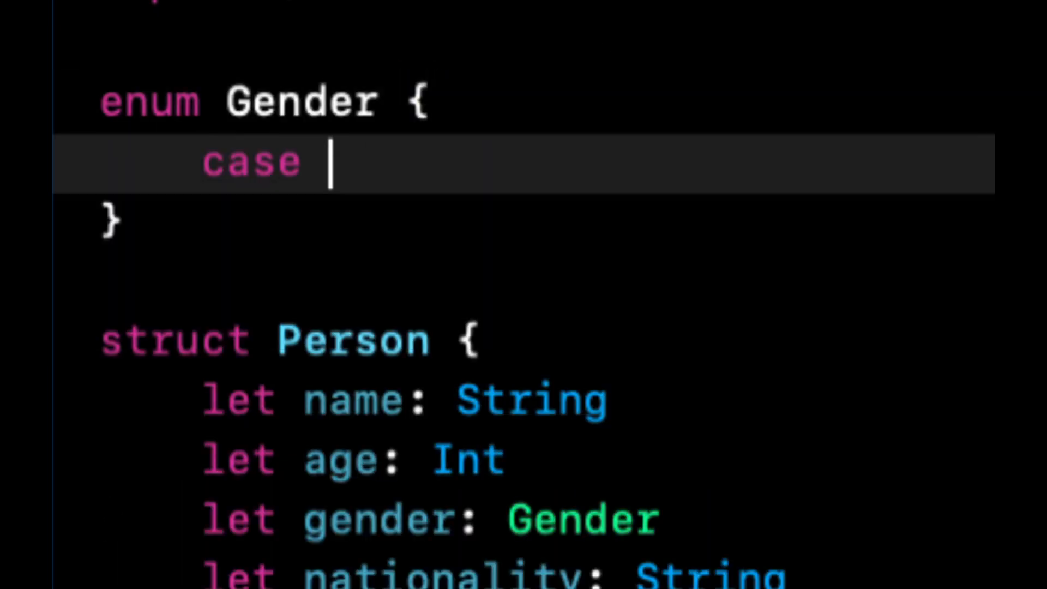
text(male, female)
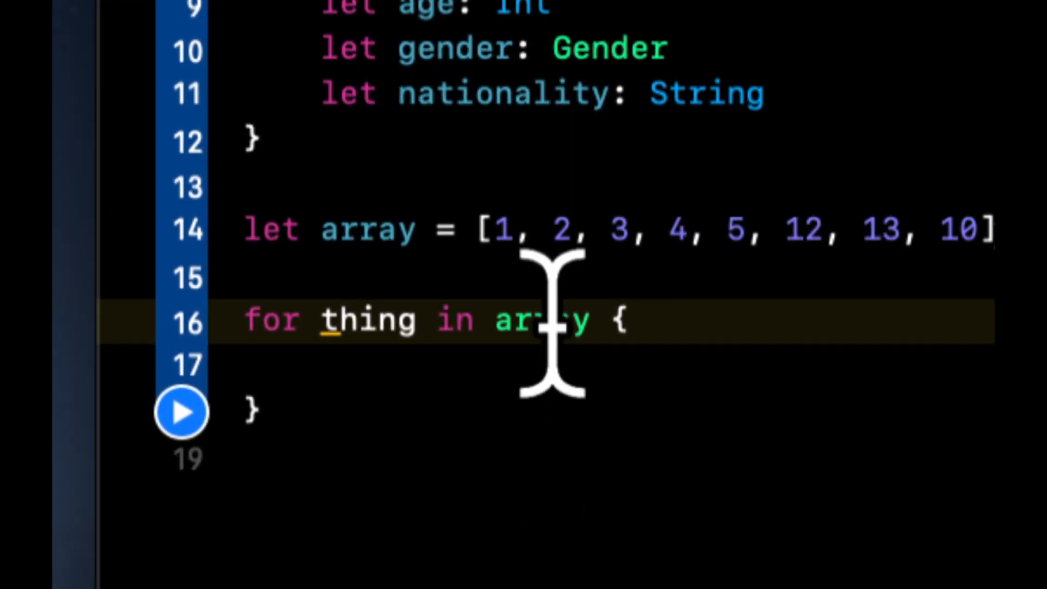
Rename array to people and fill it with Person entries such as John, Bri, Katie, Mark with nationalities like Italian
text(p)
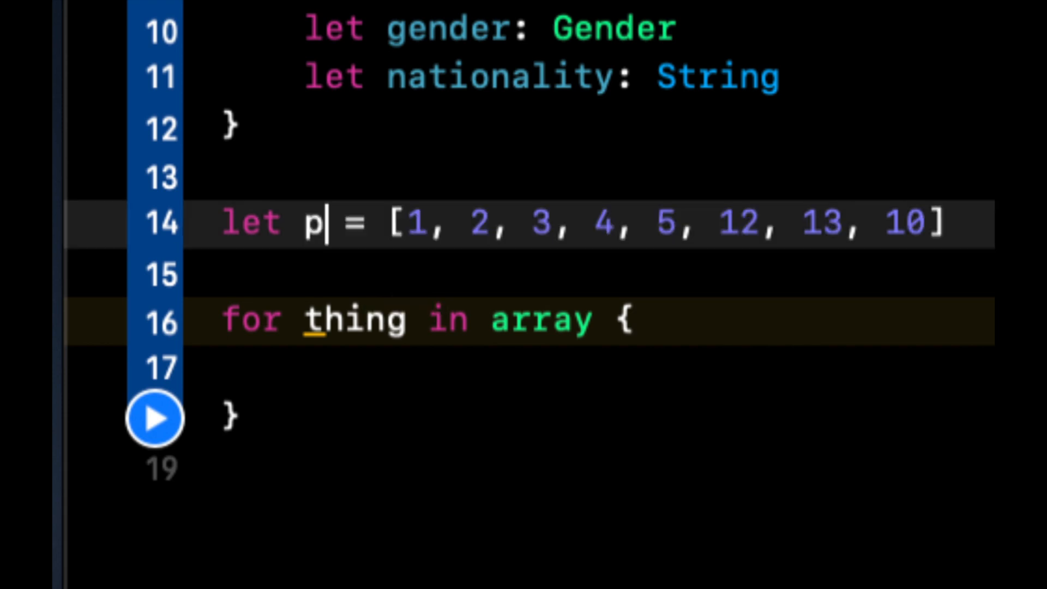
text(eople = [)
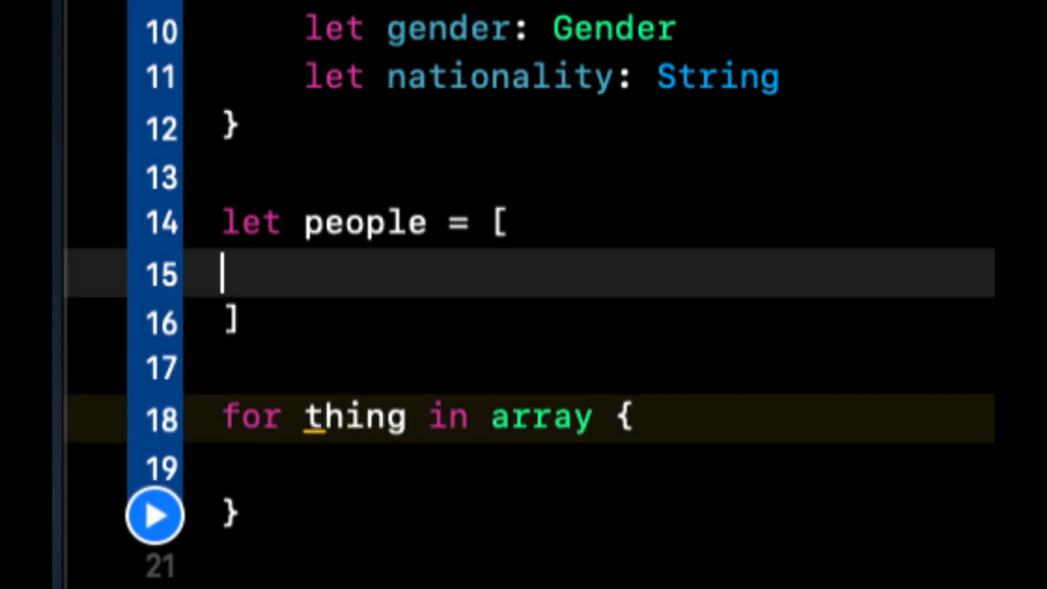
text(Person)
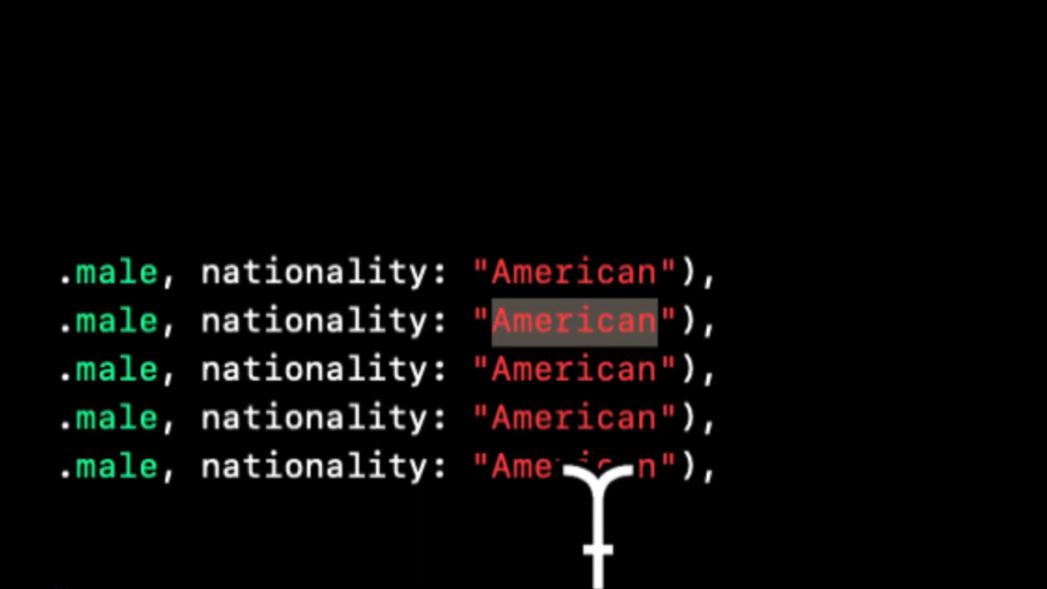
text(Italian)
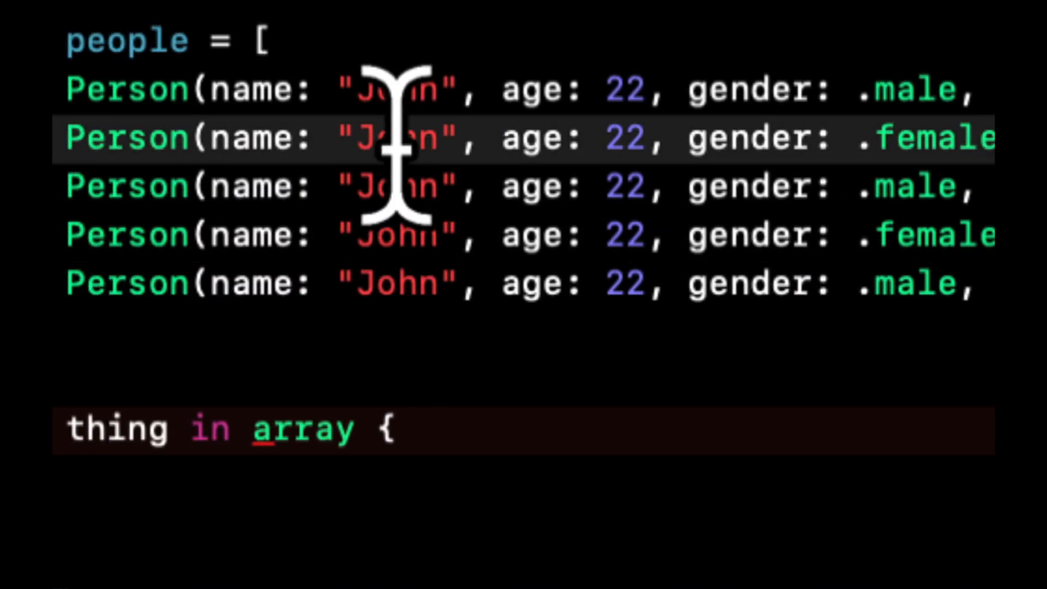
text(Bri)
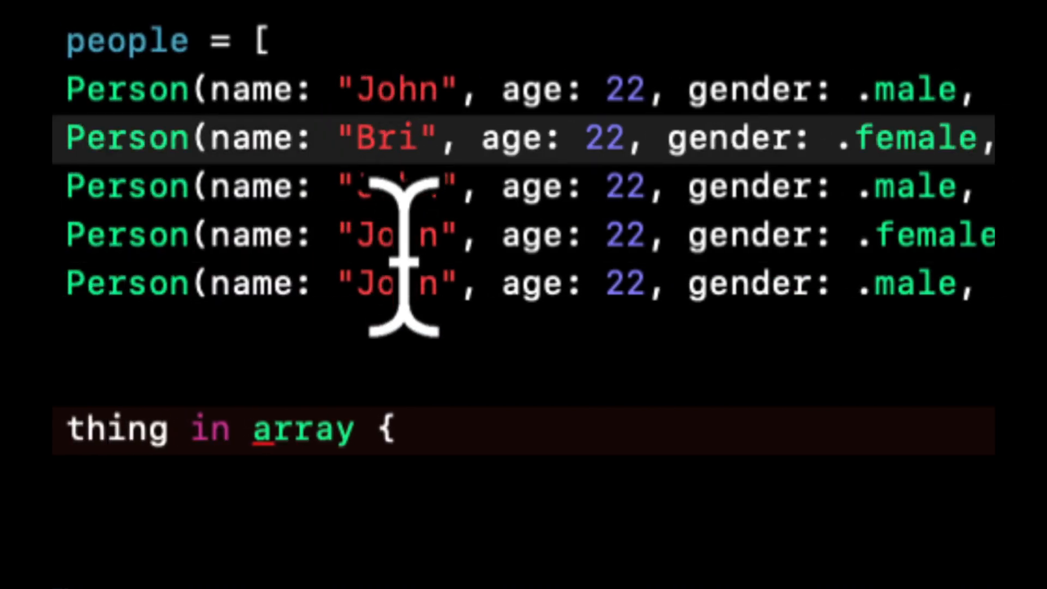
text(Katie)
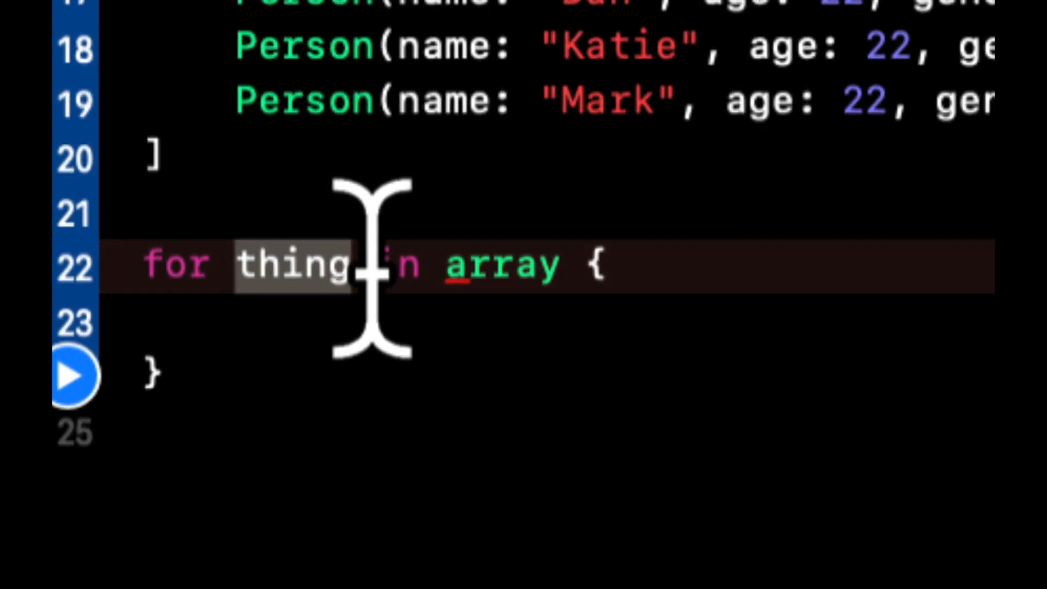
Change the loop to iterate person over people
text(person)
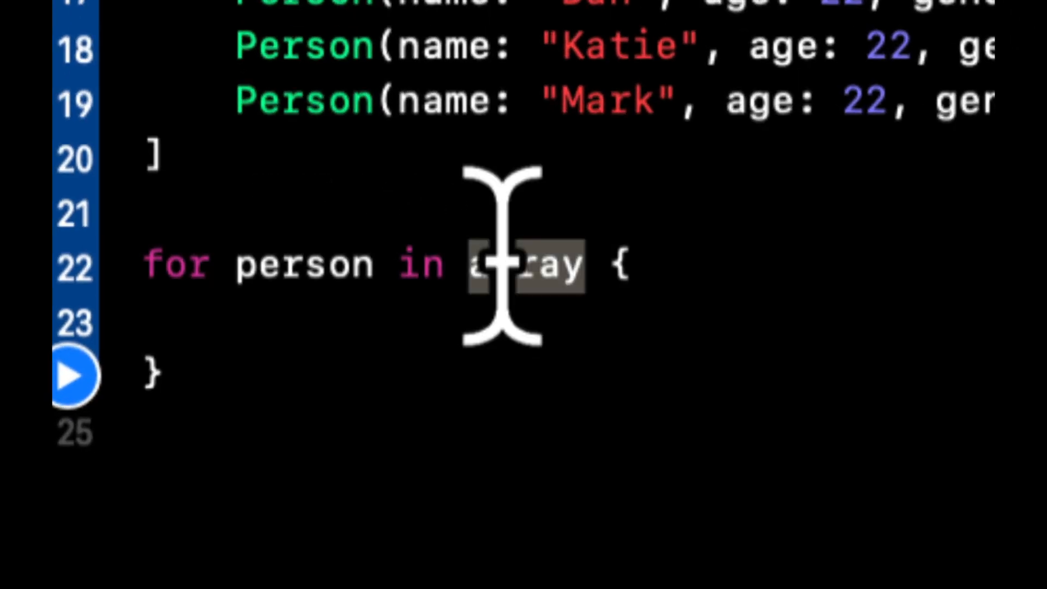
text(people)
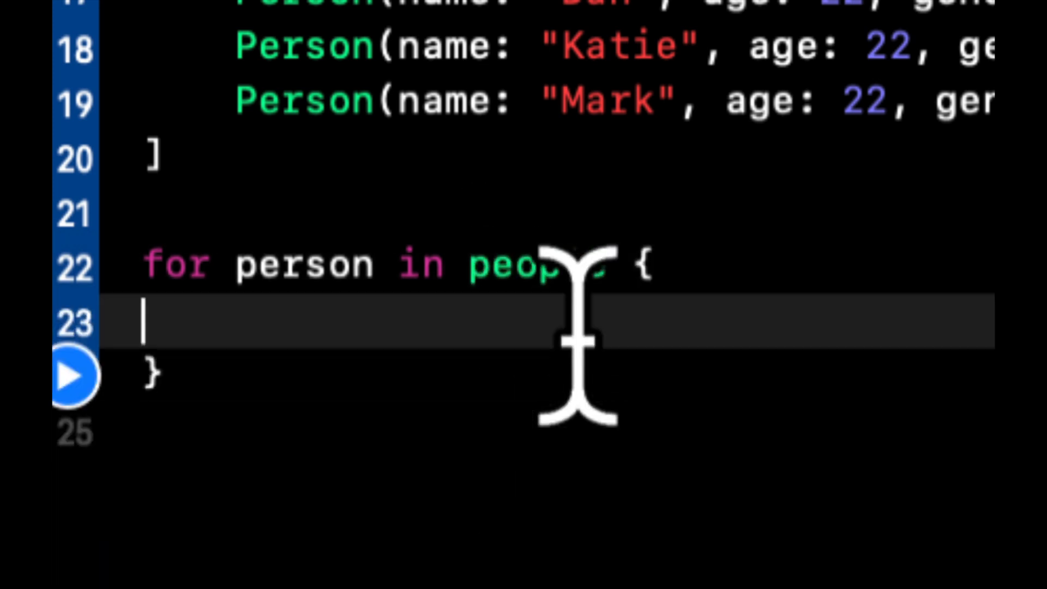
Inside the loop add switch person.gender with .male // do something and .female // something else cases
key(Tab)
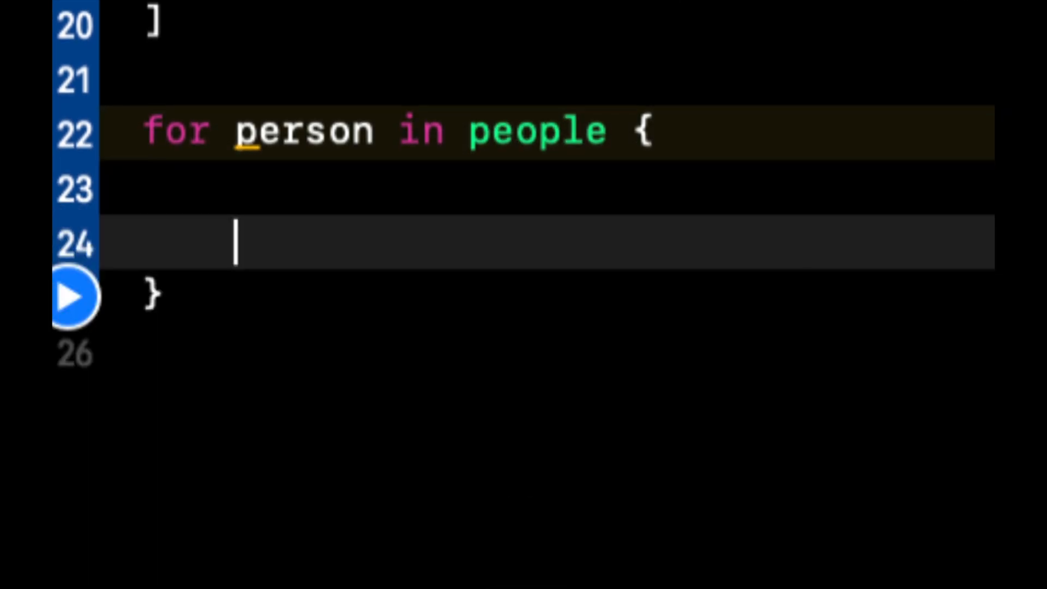
text(if person)
text(// do s)
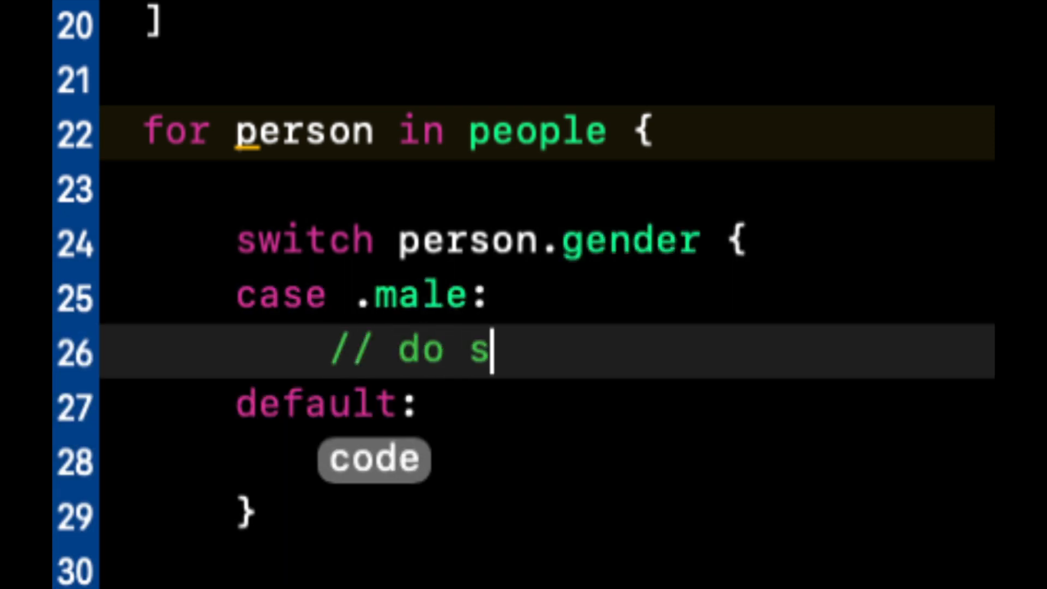
text(omething)
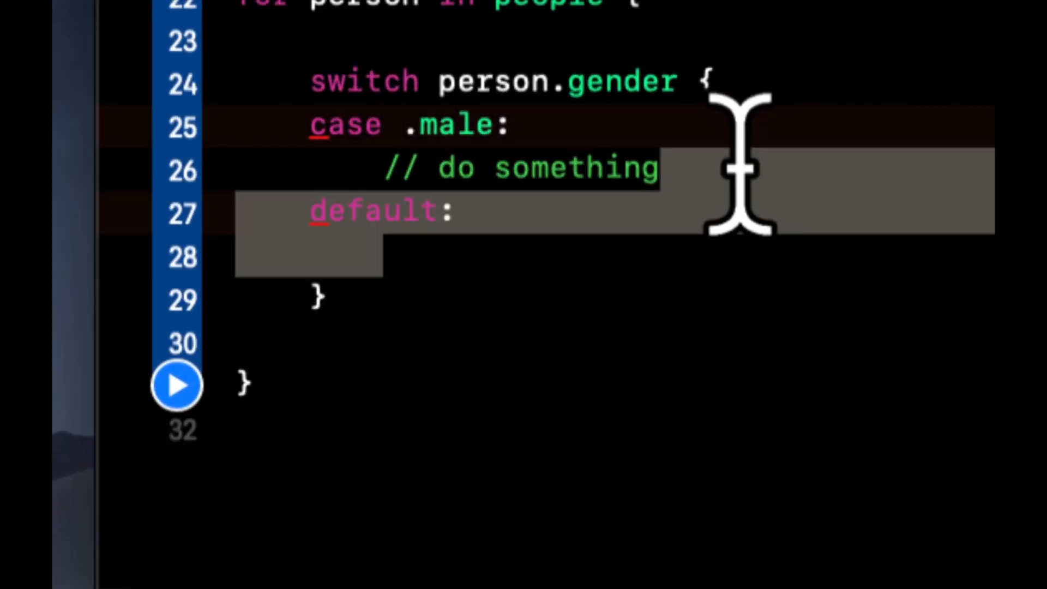
text(case .female:)
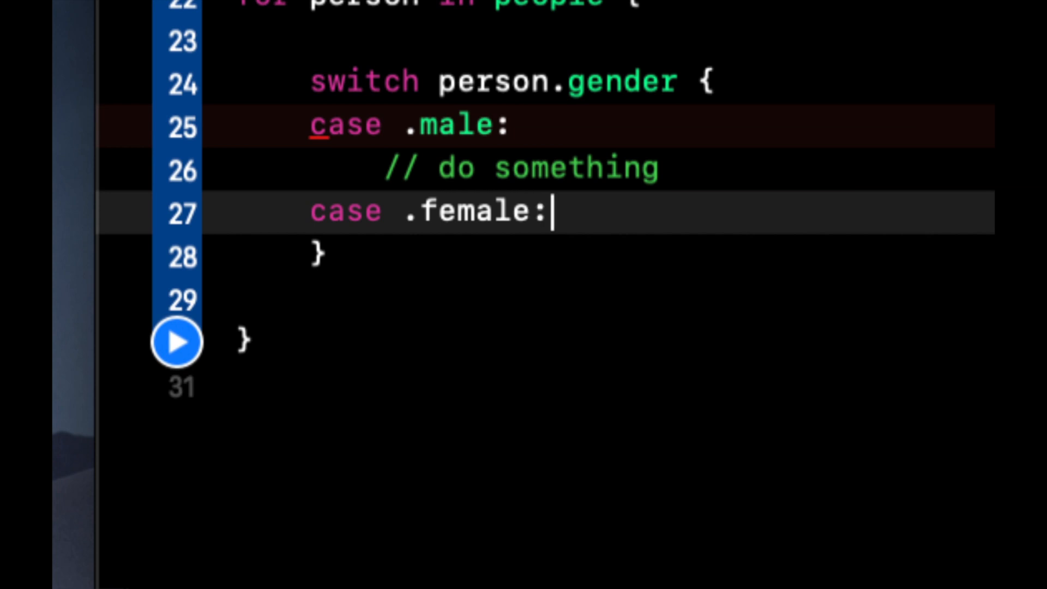
text(// something else)
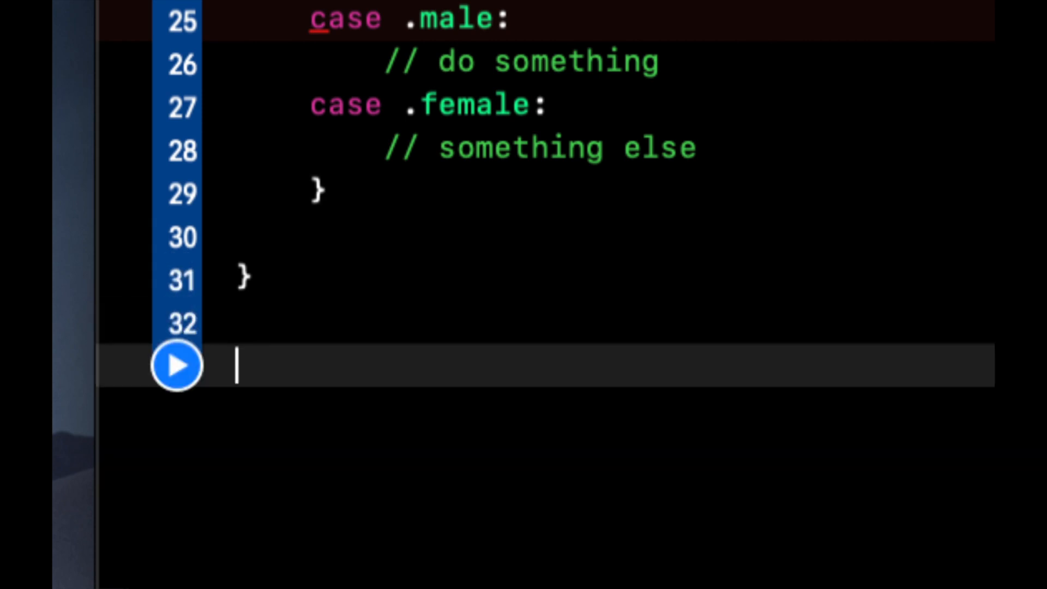
Write func handleMale(gender: Gender, age: Int) { } below the loop
text(func)
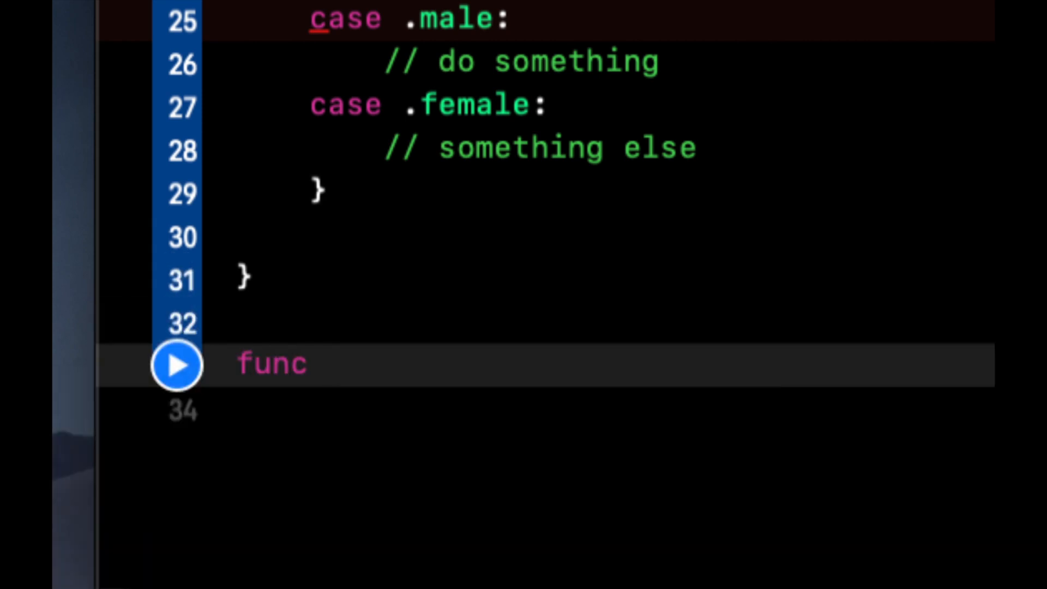
text(handlePerson)
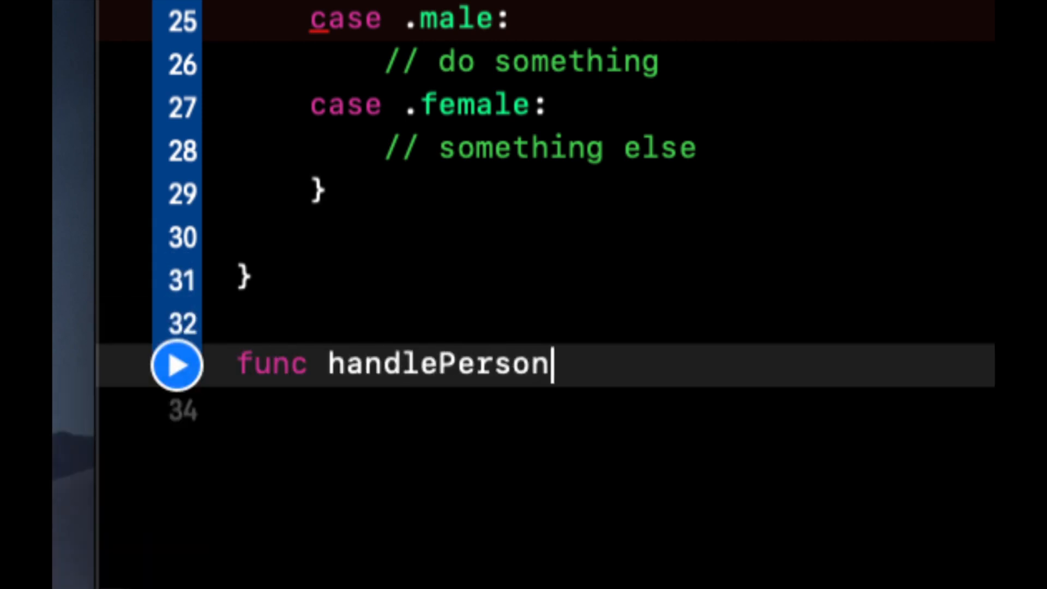
text((gender: G))
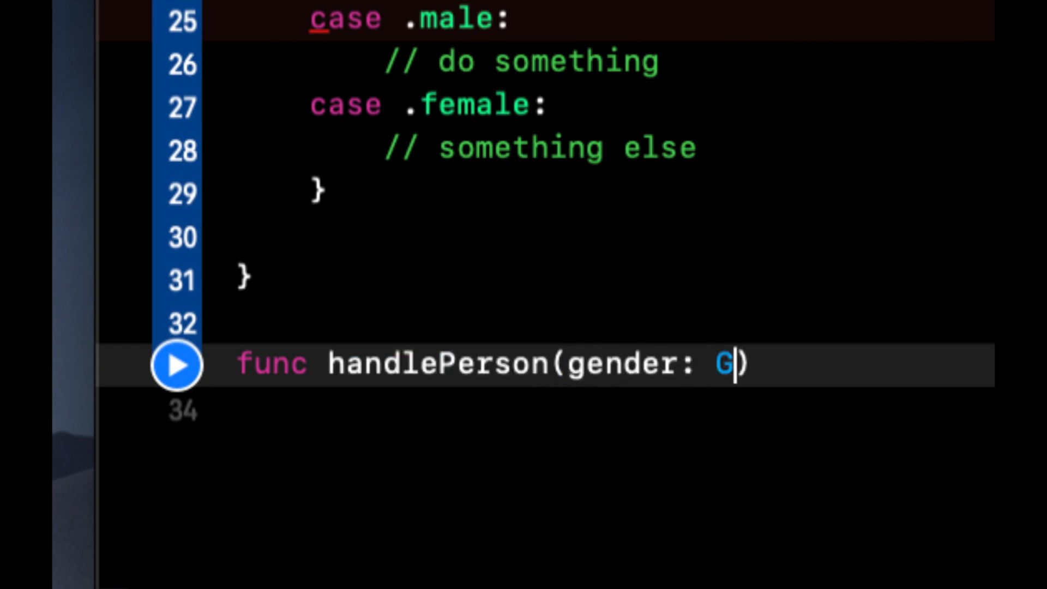
text(ender, age: In)
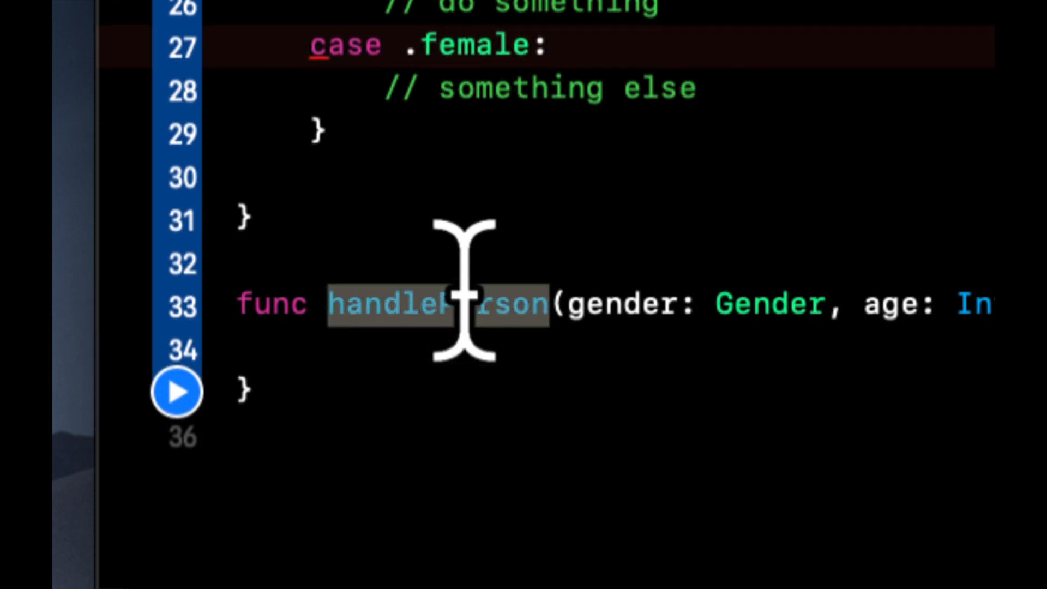
text(handleMale)
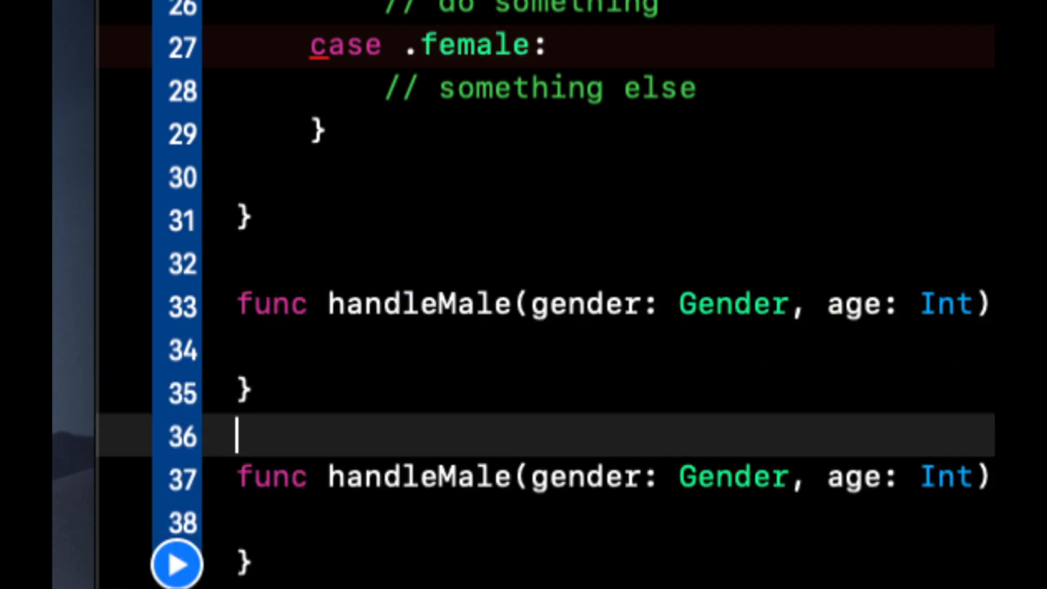
Duplicate the function and rename the copy handleFemale
key(Backspace)
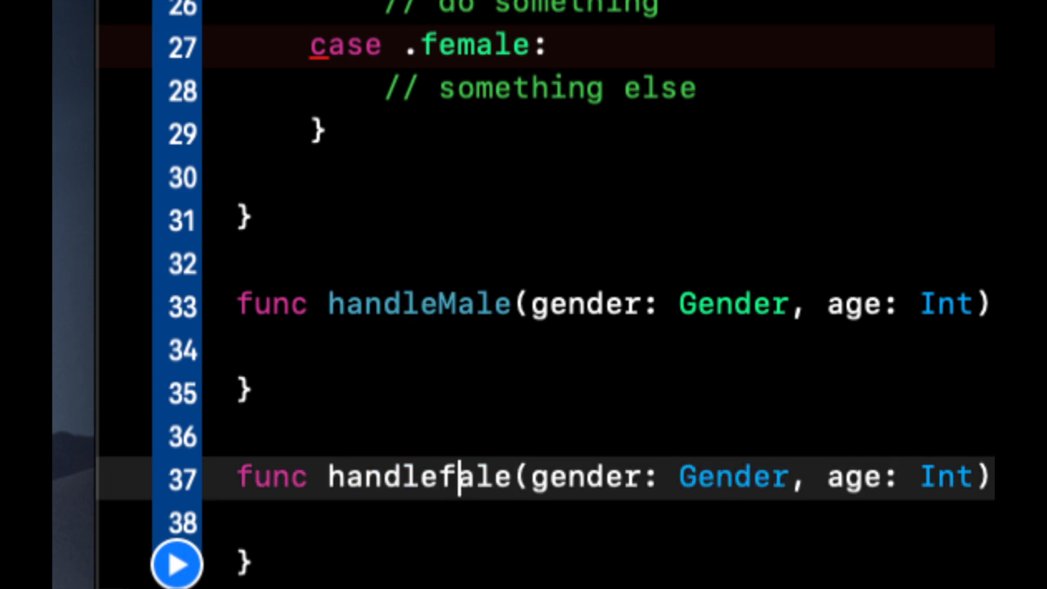
text(Female)
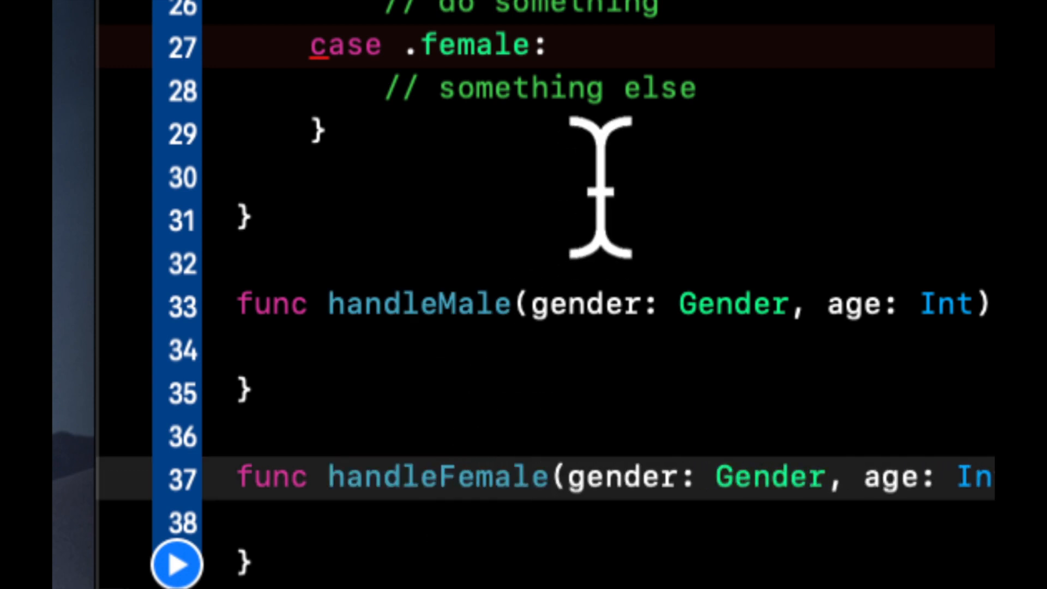
text(handlefe)
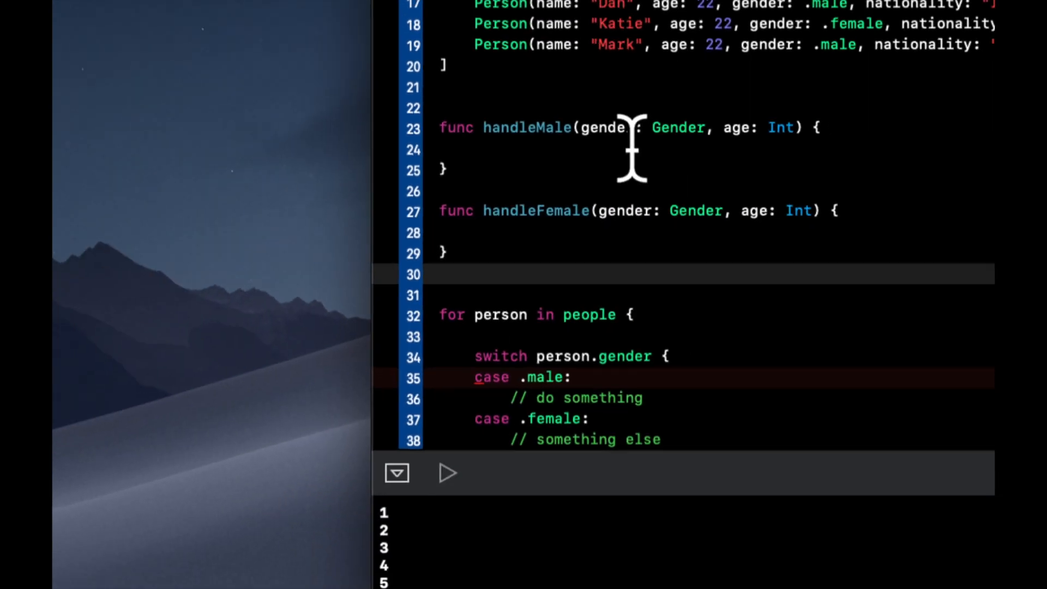
Call handleMale(gender: .male, age: person.age) and handleFemale(gender: .female, age: person.age) in the matching cases
text(handlefe)
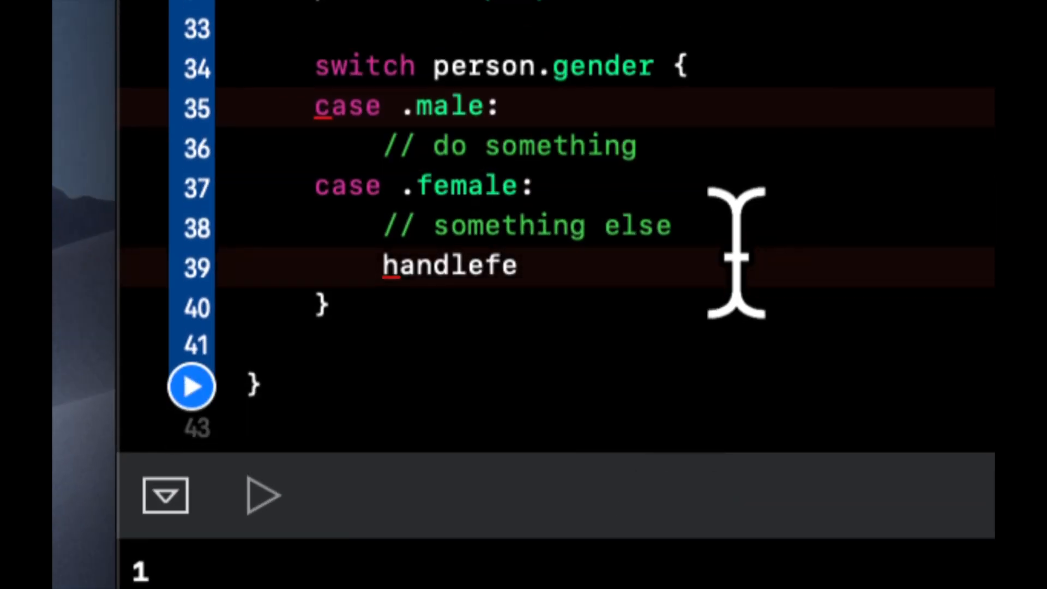
mouse_move(344, 456)
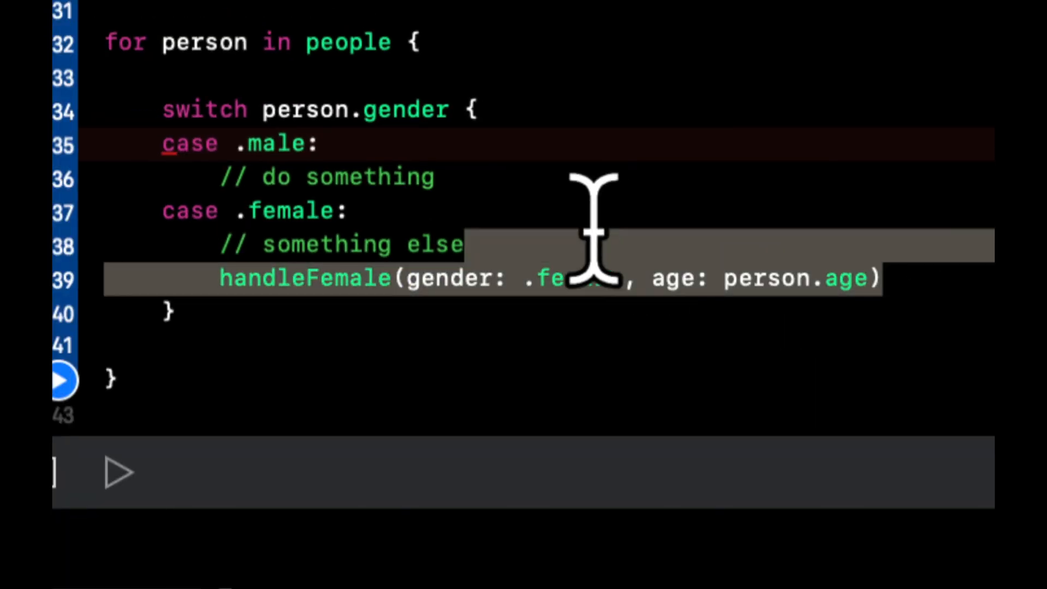
text(handleMale(gender: .male, age: person.age)
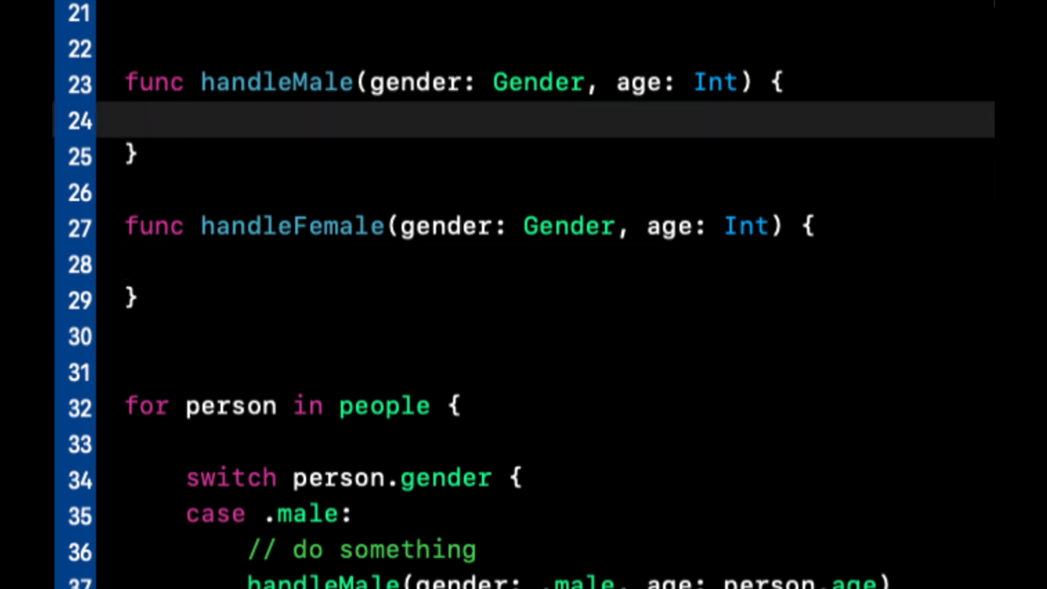
In handleMale add if age >= 18 { // show other stuff } else { // show child safe stuff }
text(if age > 18)
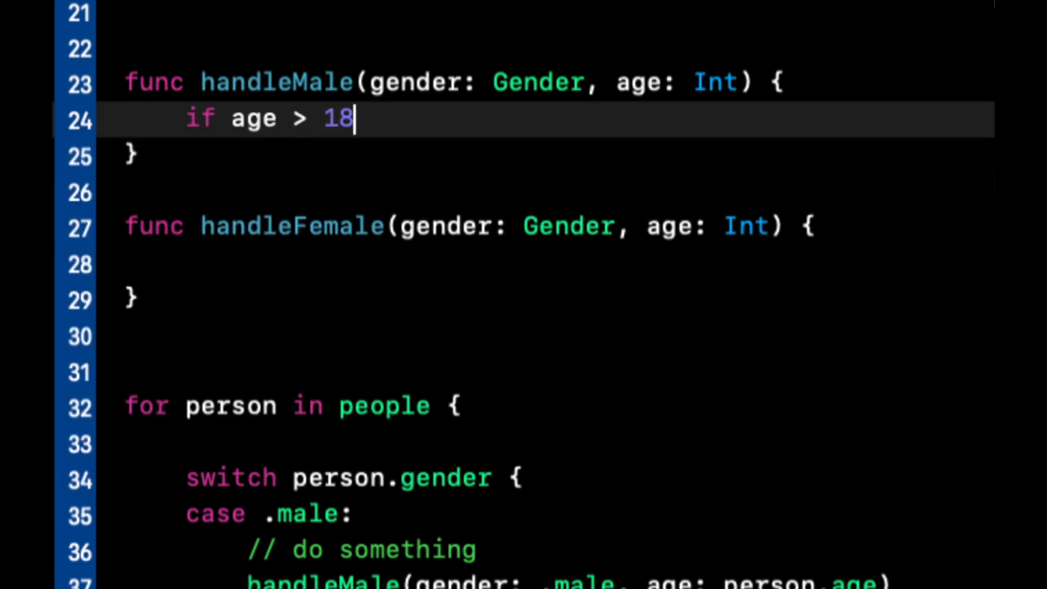
text({)
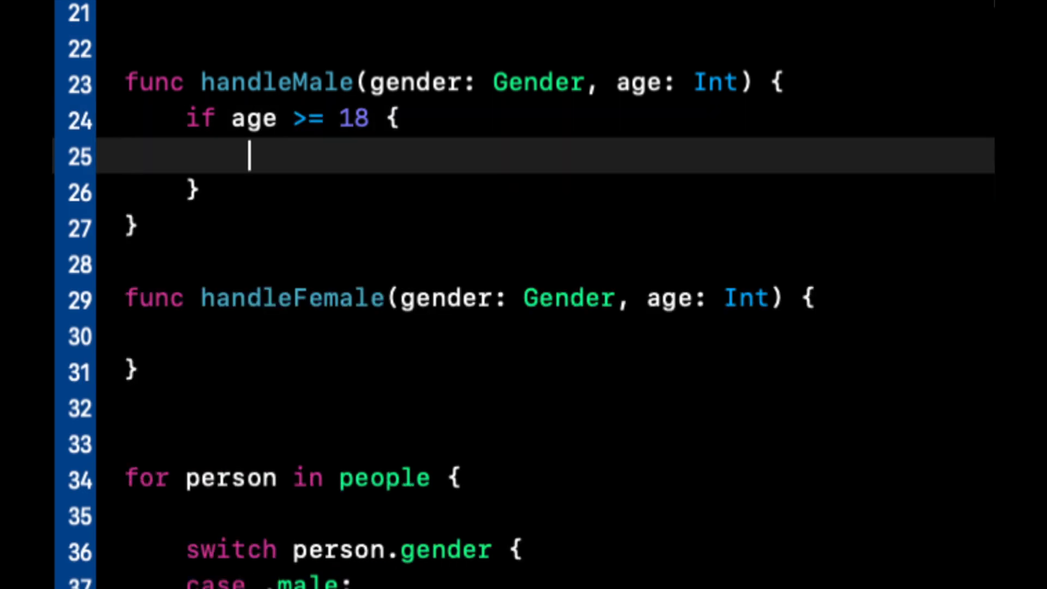
text(// show o)
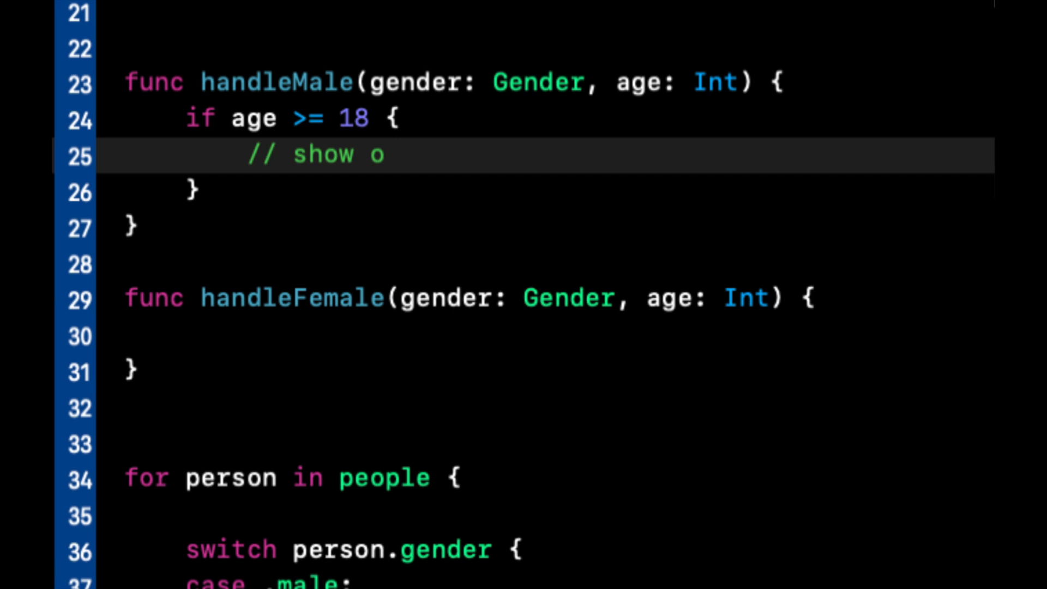
text(ther st)
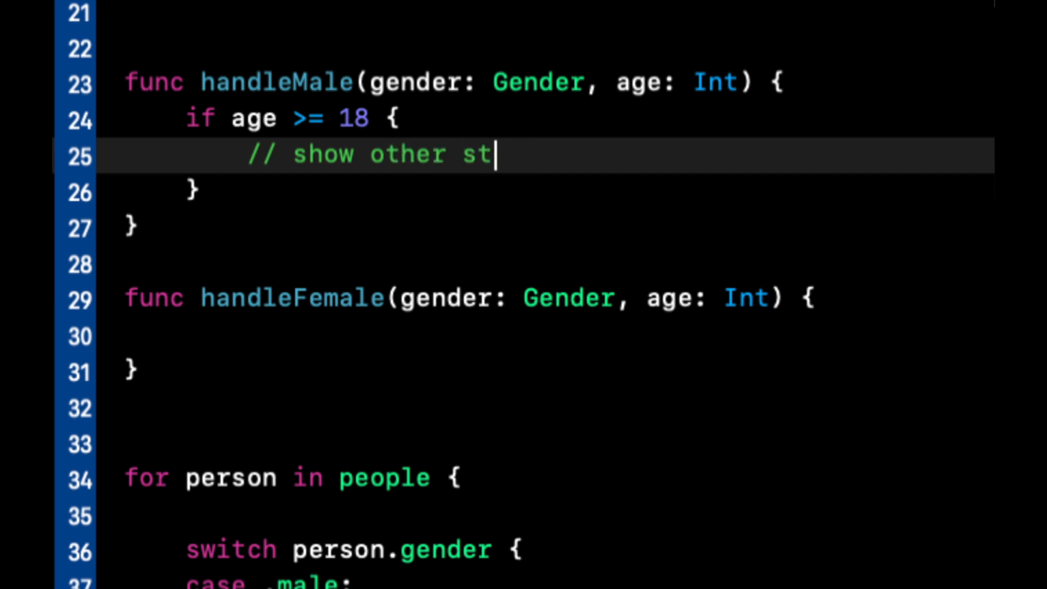
text(uff)
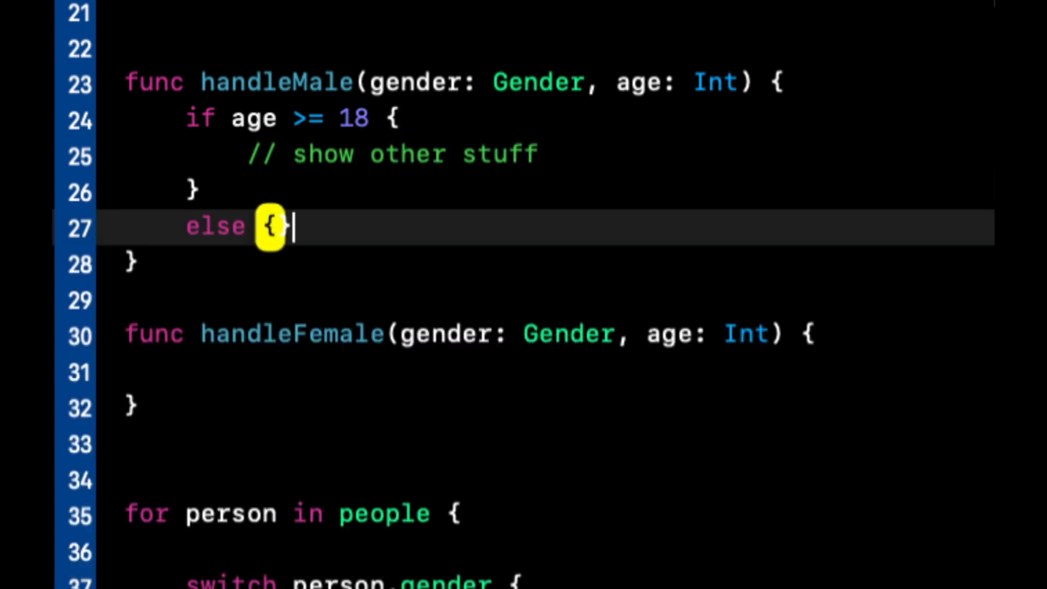
text(// show child safe stuff)
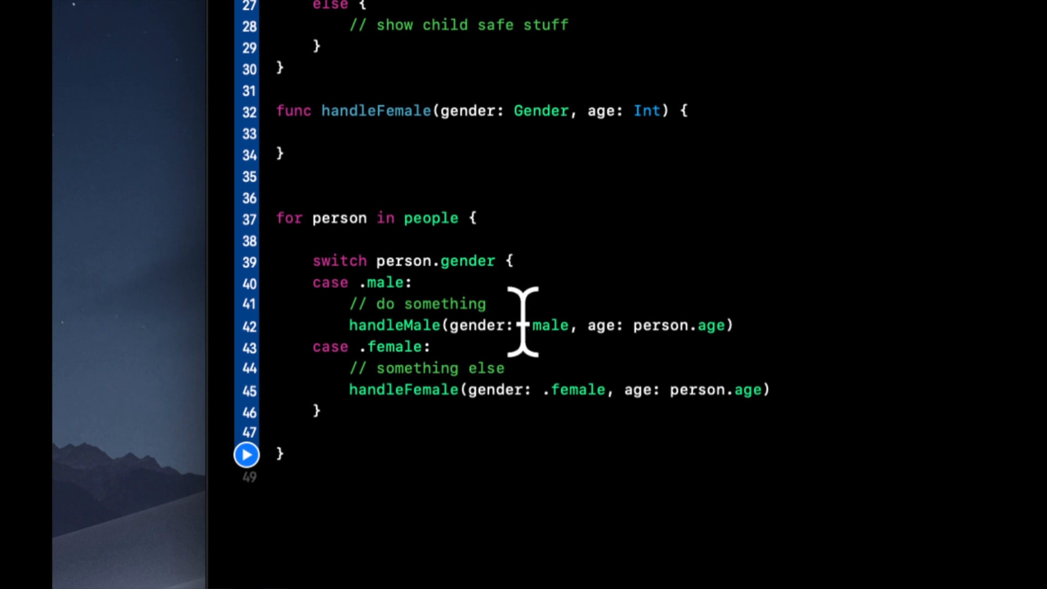
mouse_move(672, 372)
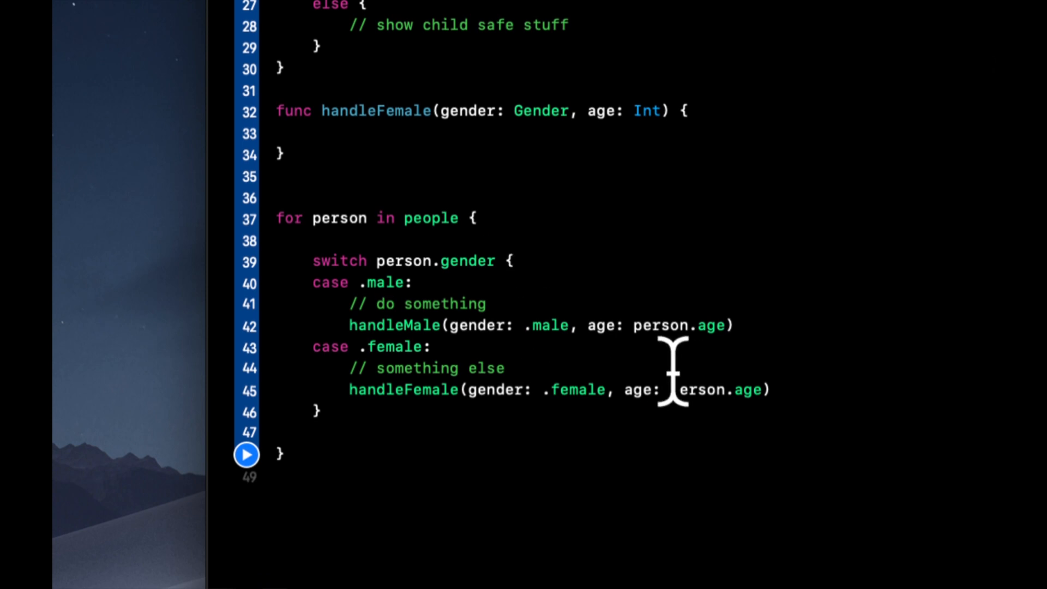
Scroll through the playground to review the loop and run results
scroll(down, 3)
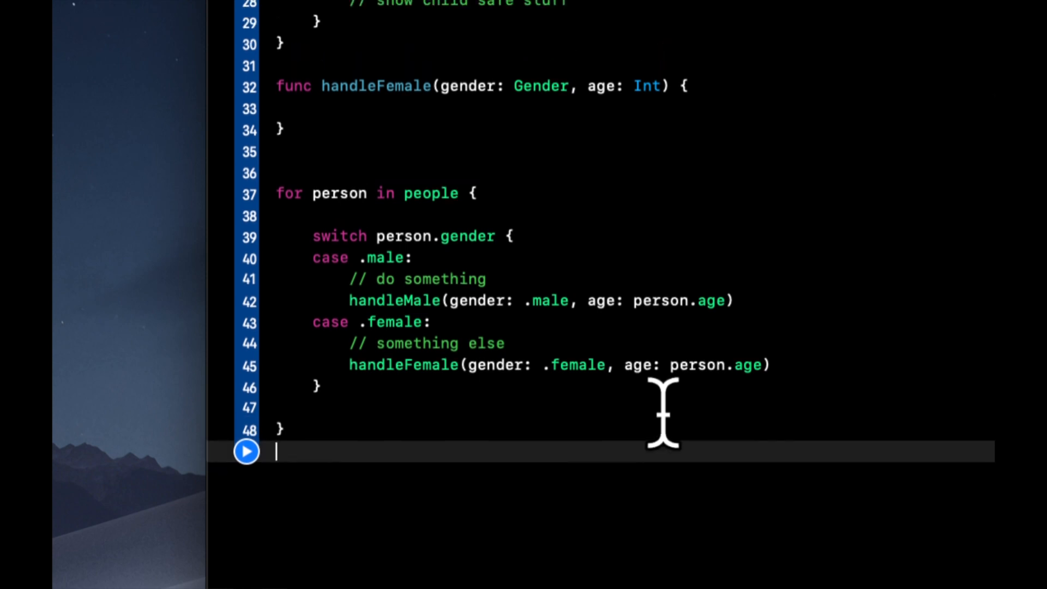
scroll(up, 3)
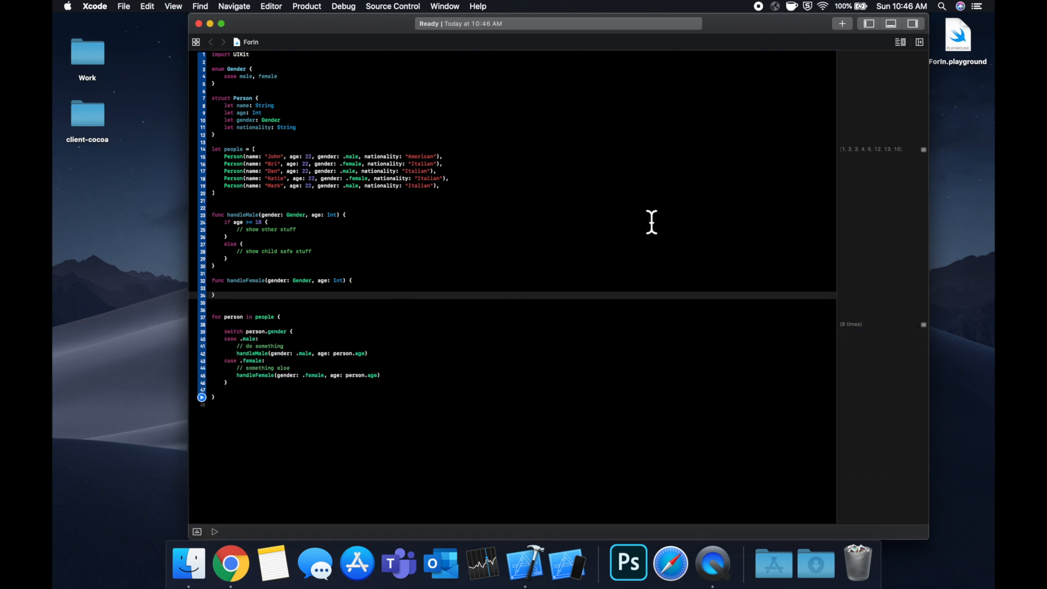
mouse_move(706, 118)
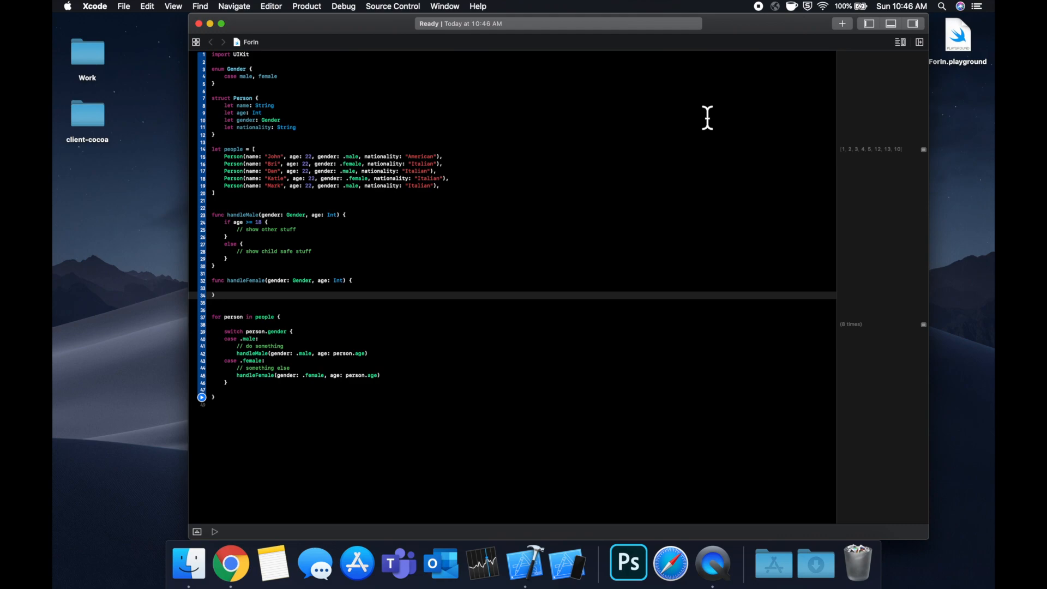